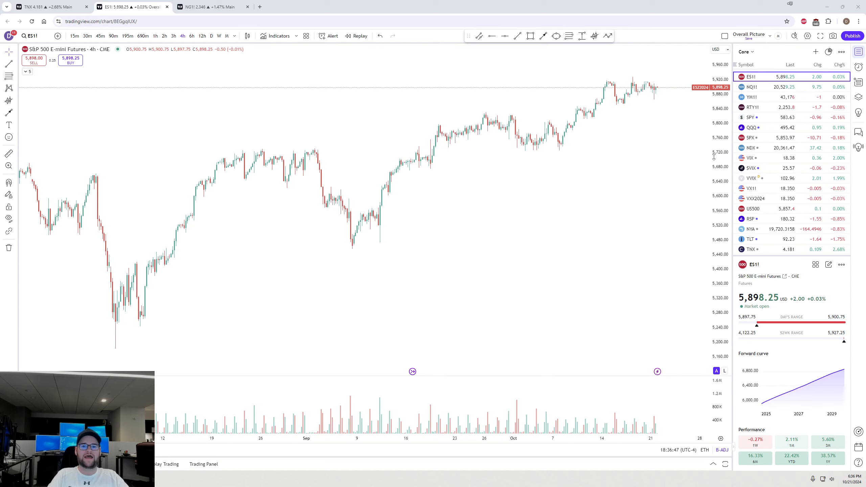
mouse_move(268, 254)
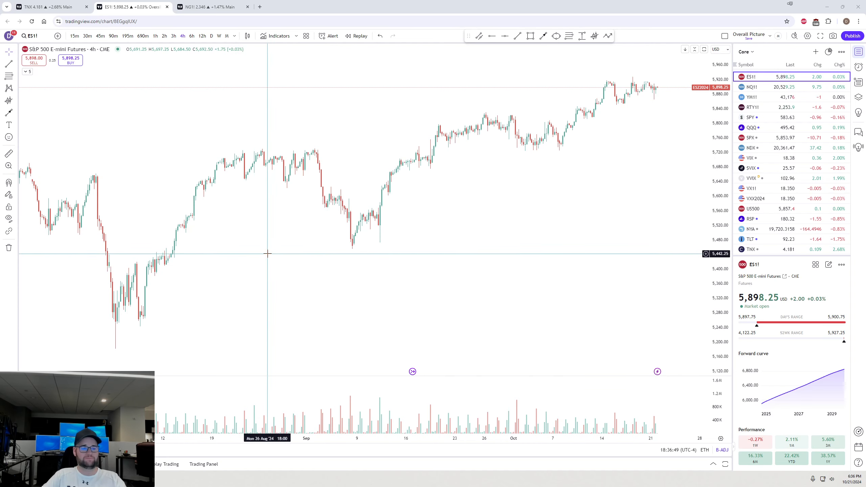
mouse_move(167, 300)
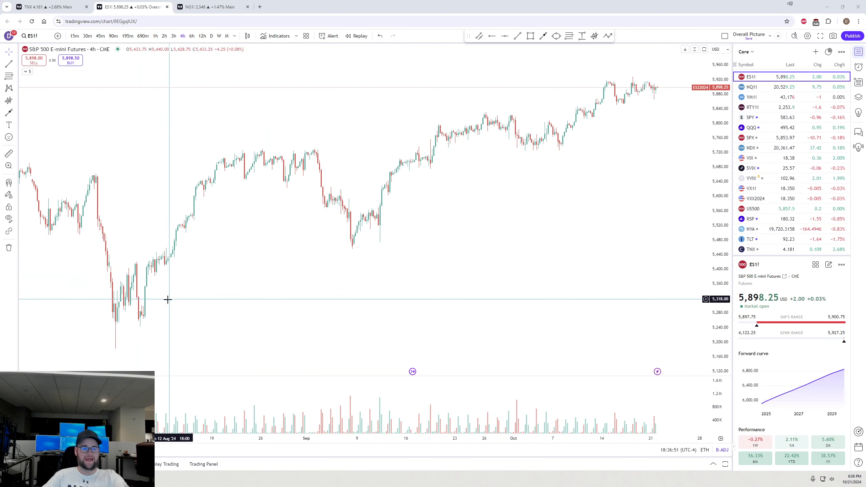
mouse_move(293, 267)
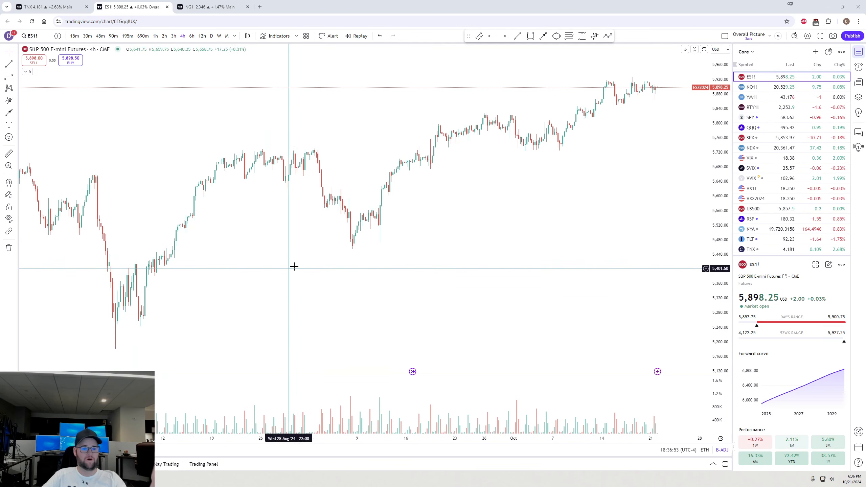
mouse_move(521, 170)
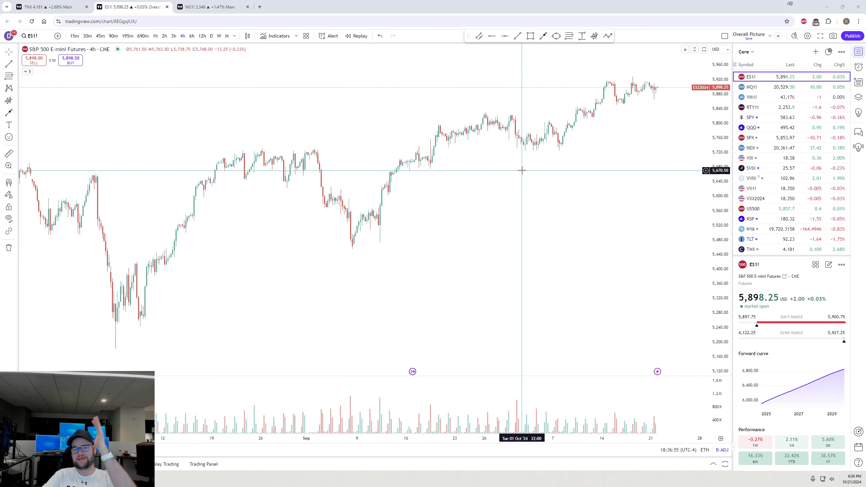
mouse_move(717, 188)
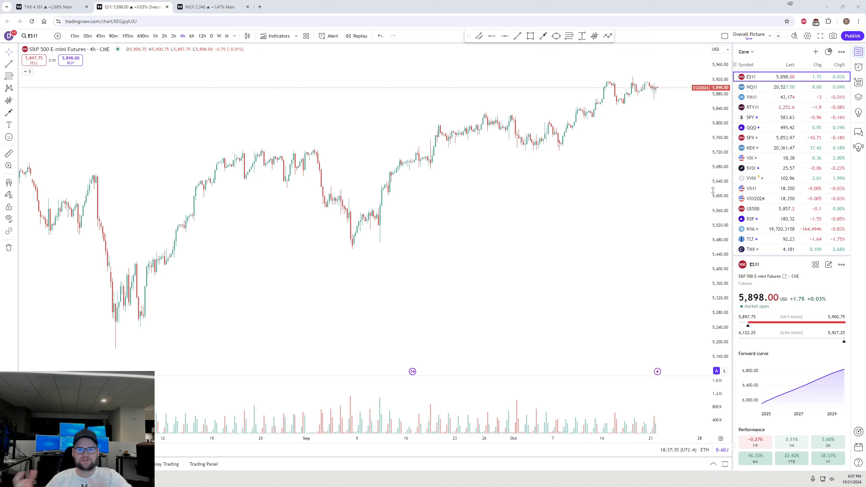
mouse_move(675, 183)
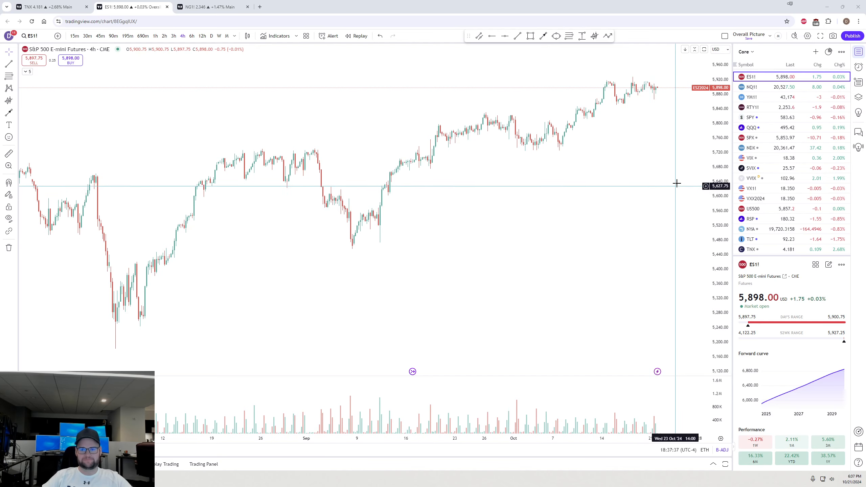
mouse_move(773, 197)
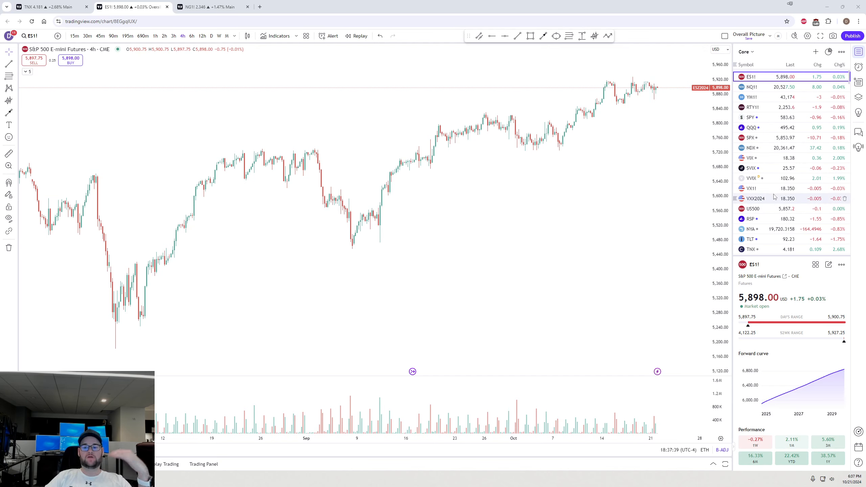
Load the NVDA 4-hour chart from lower down the watchlist
scroll("down", 3)
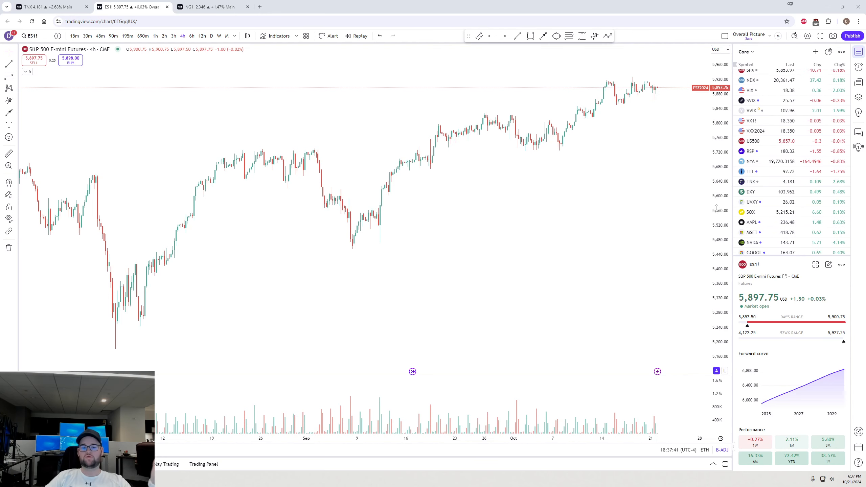
scroll("down", 3)
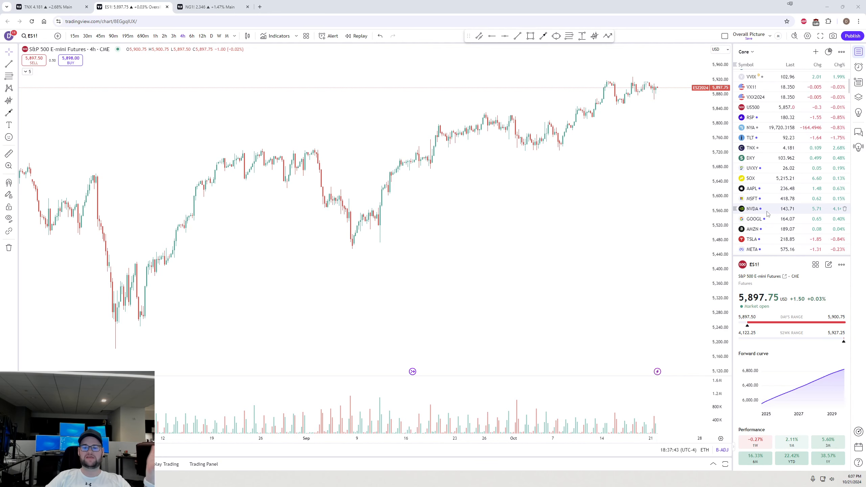
left_click(752, 209)
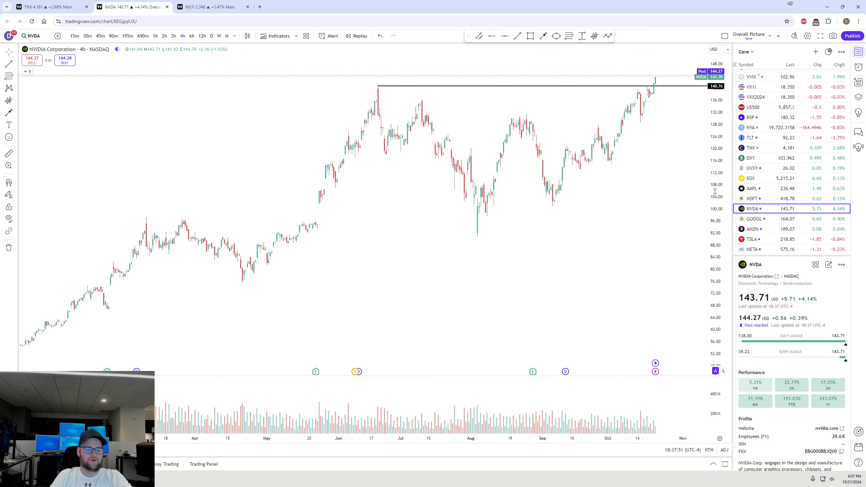
mouse_move(650, 132)
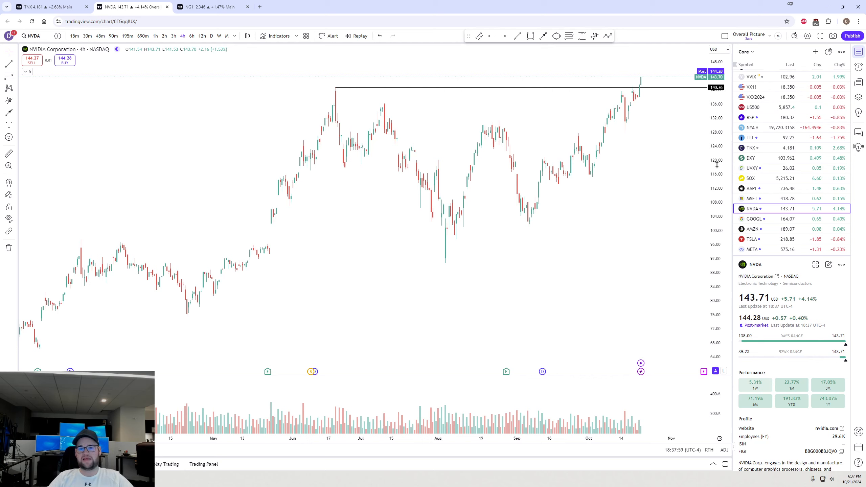
Load the AAPL 4-hour chart from the watchlist
left_click(751, 188)
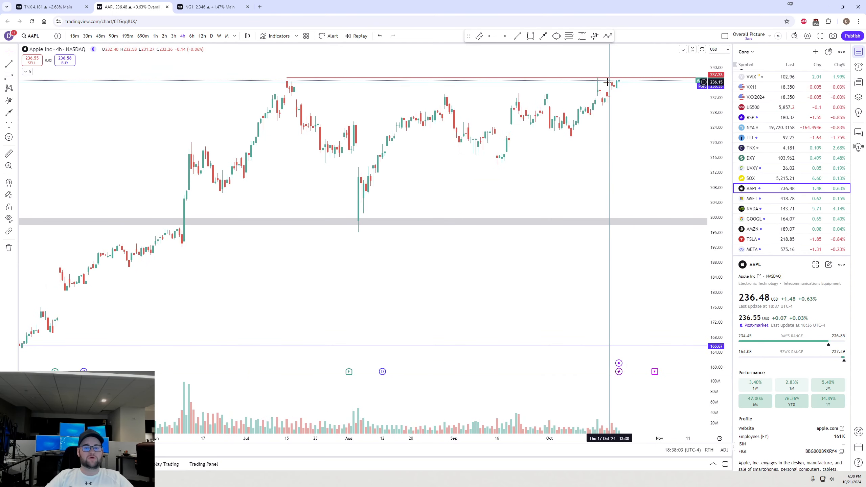
mouse_move(287, 86)
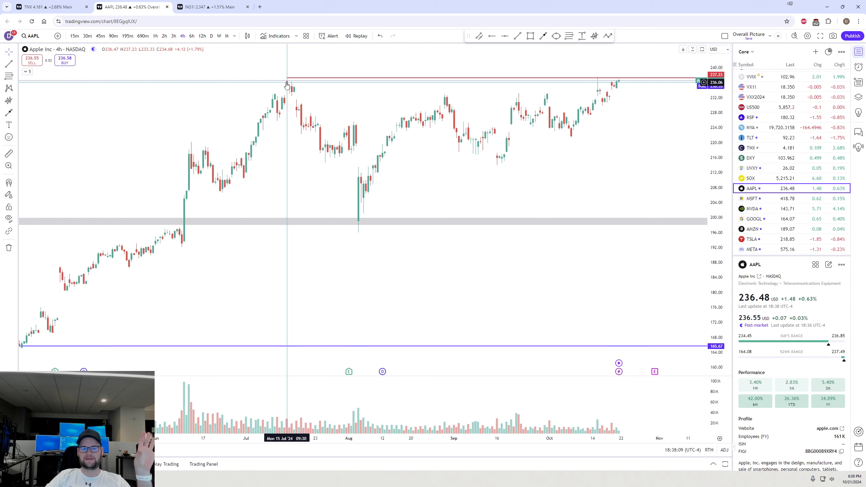
mouse_move(597, 91)
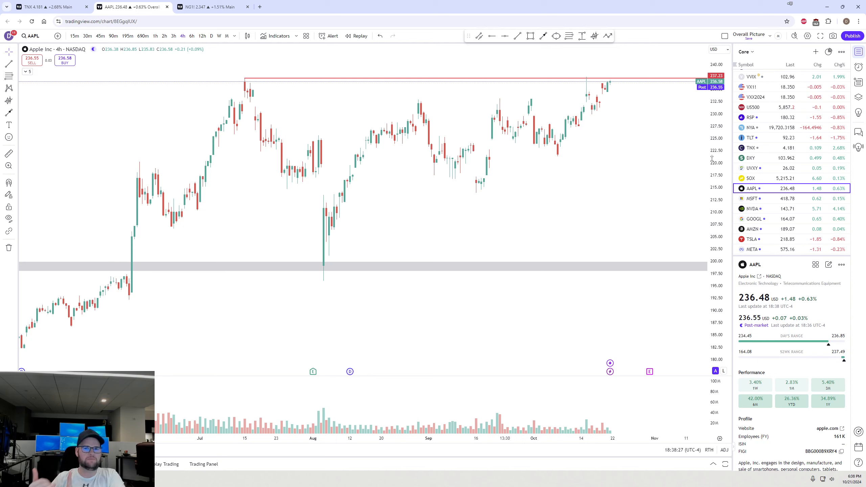
mouse_move(593, 107)
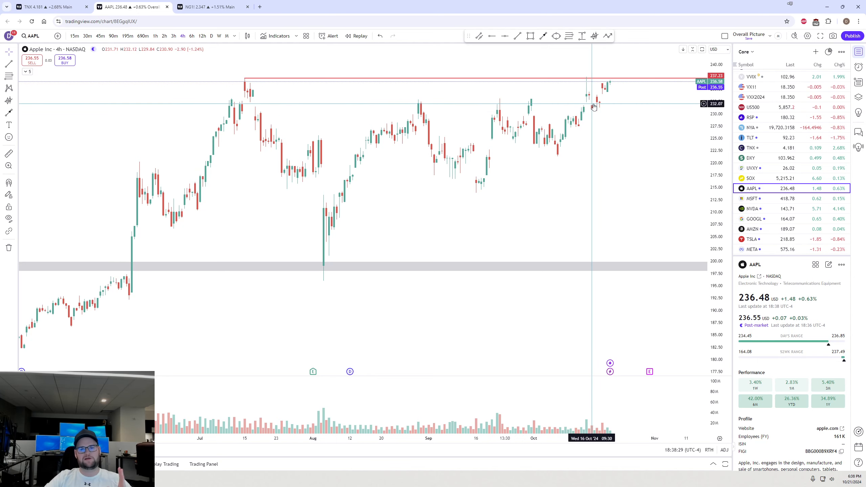
mouse_move(610, 88)
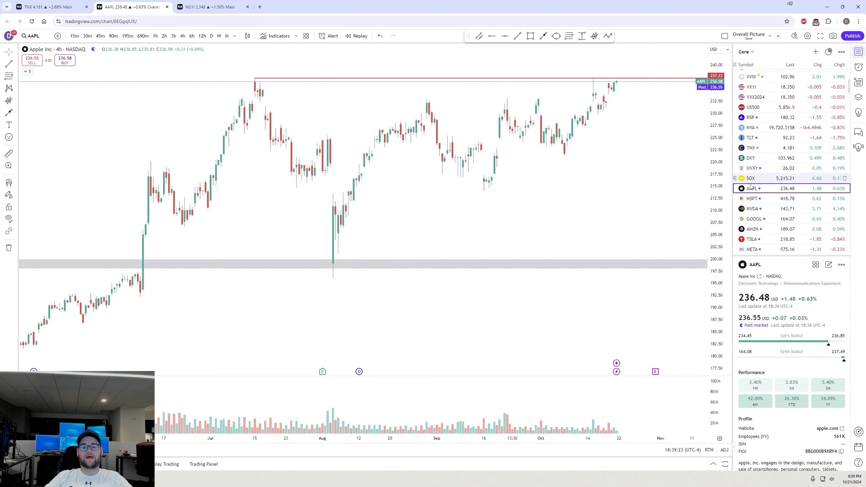
Glance back at NVDA, then return to the ES1! futures chart
left_click(751, 208)
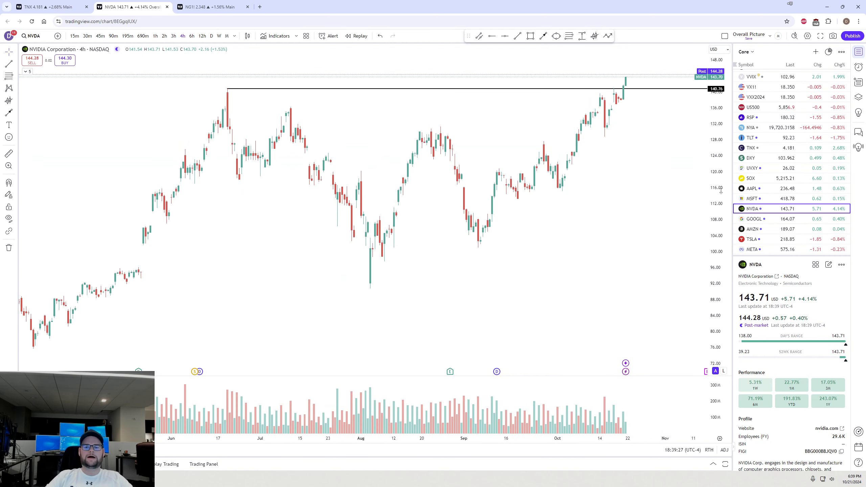
left_click(752, 76)
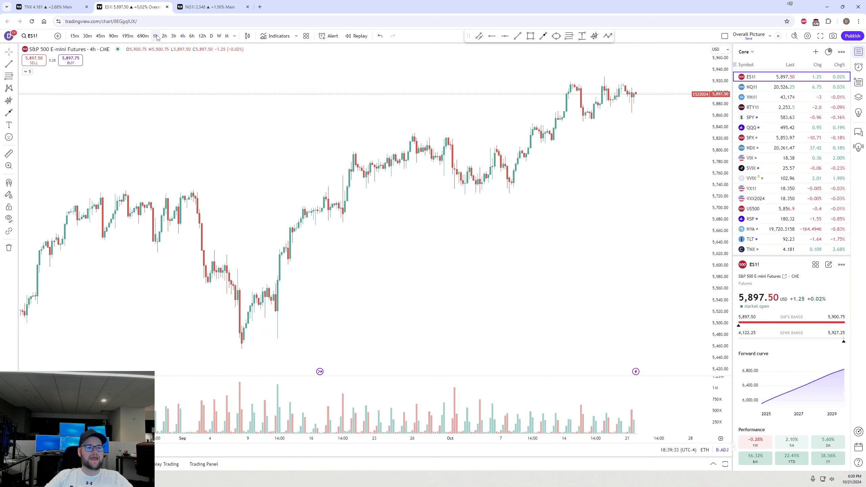
Step the ES futures chart down from 1-hour to 15-minute candles
left_click(155, 36)
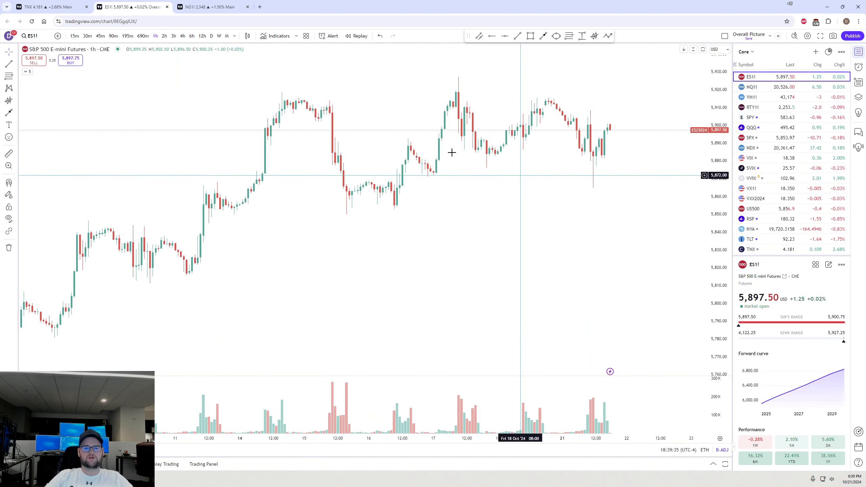
left_click(75, 36)
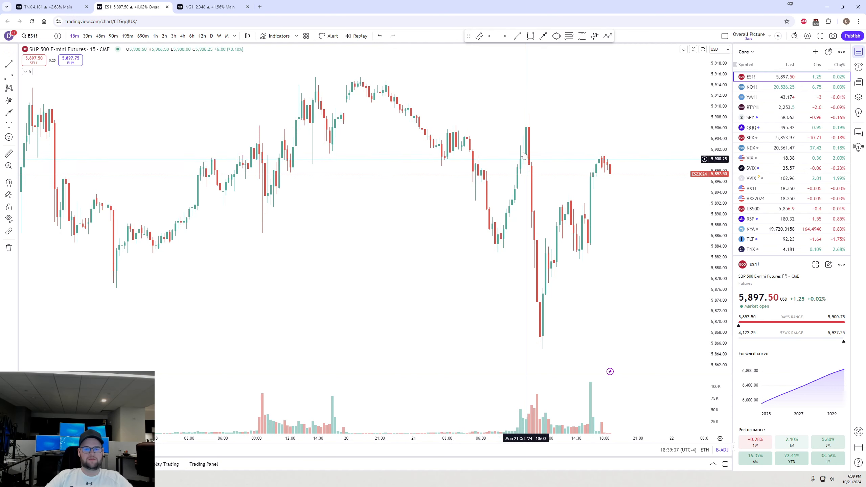
mouse_move(525, 238)
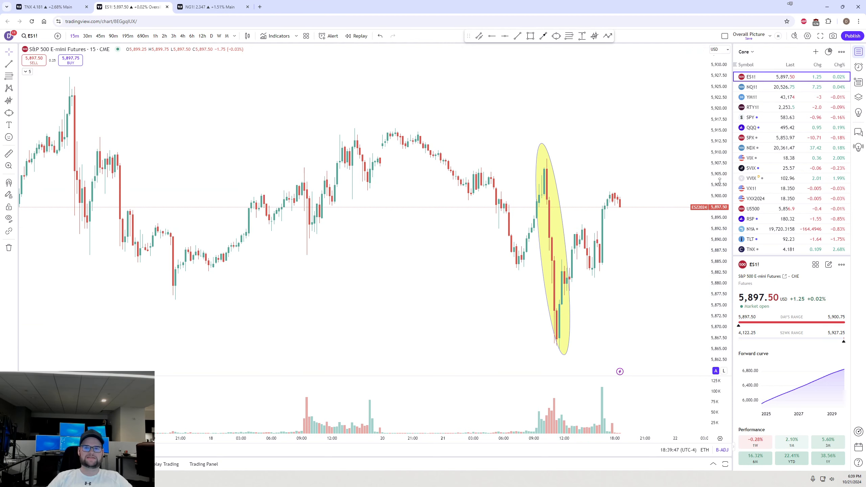
mouse_move(564, 205)
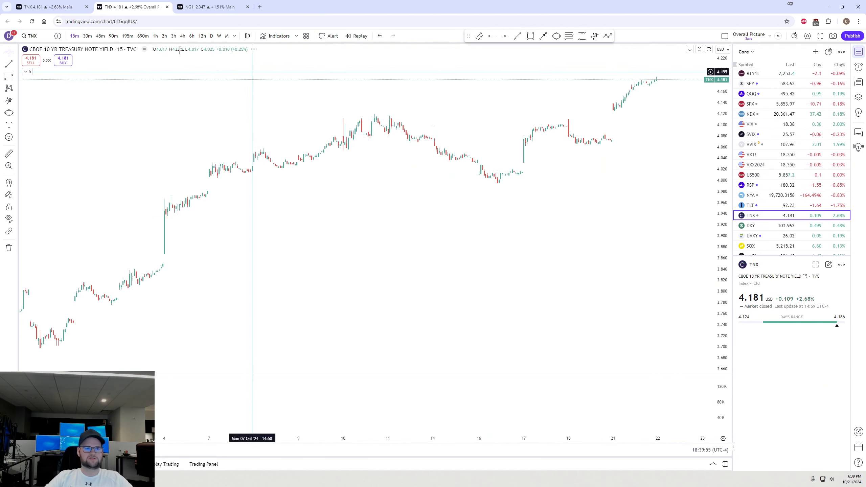
Show TNX daily candles with the RSI pane and start an arrow on the rising yield
left_click(211, 35)
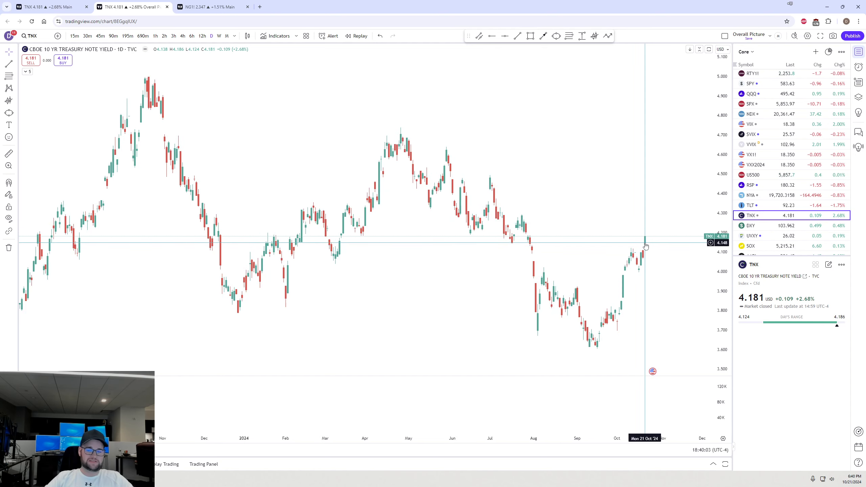
mouse_move(562, 252)
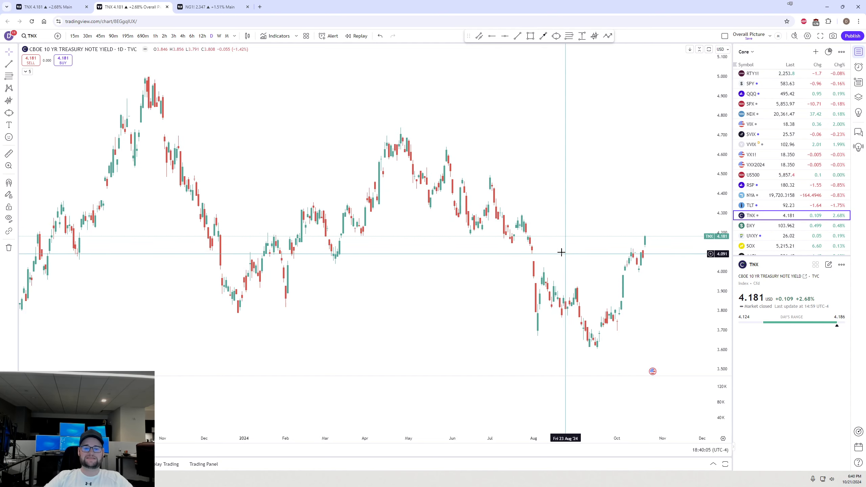
mouse_move(530, 244)
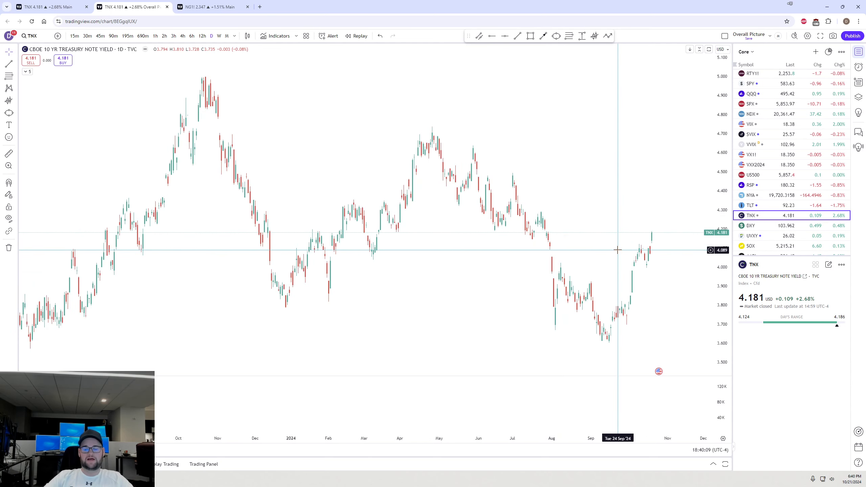
mouse_move(655, 289)
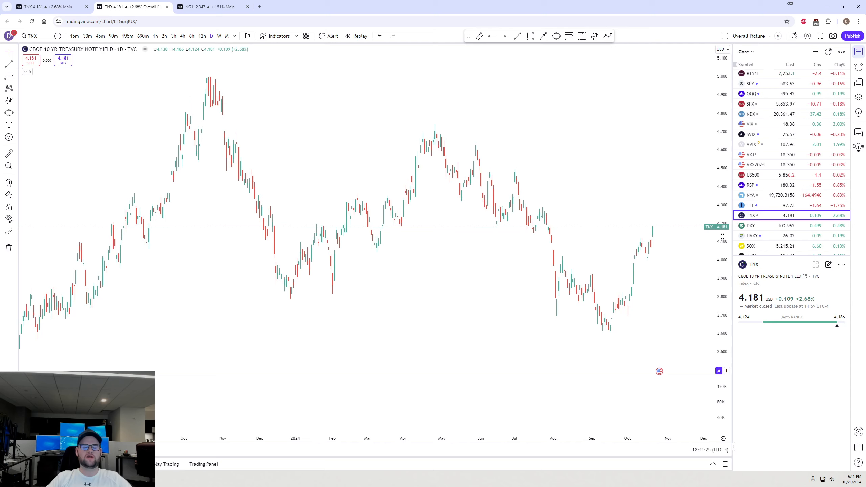
mouse_move(633, 177)
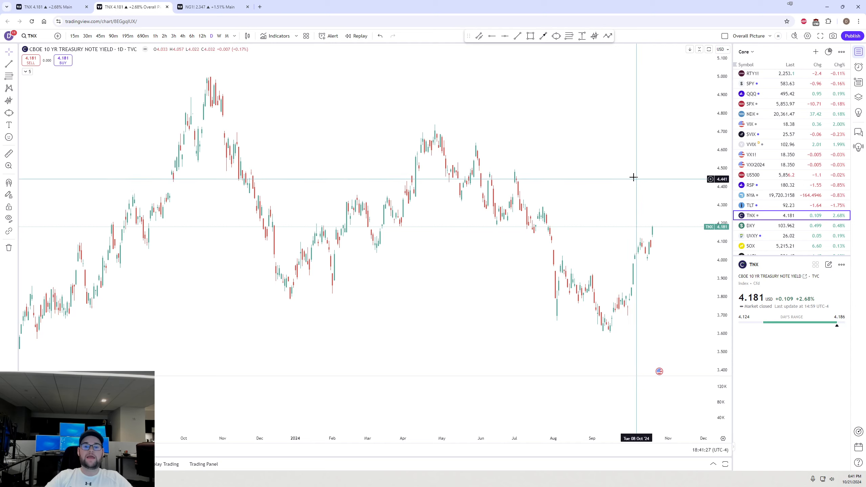
left_click(278, 35)
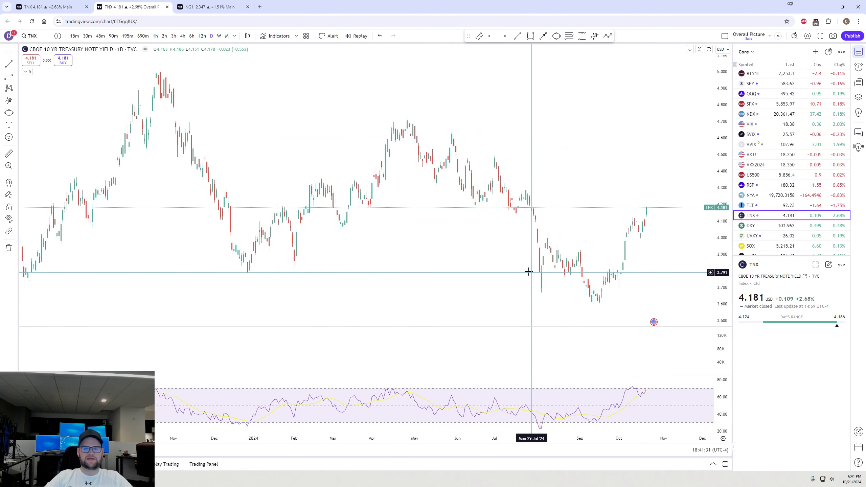
mouse_move(648, 205)
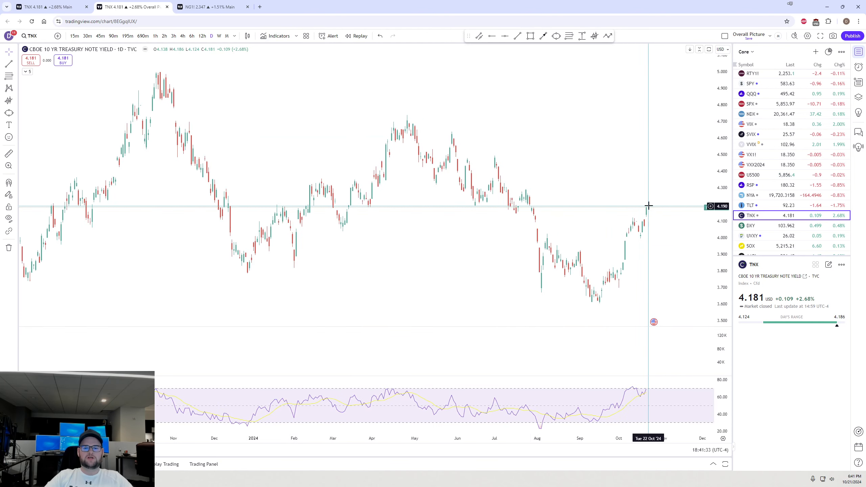
mouse_move(635, 214)
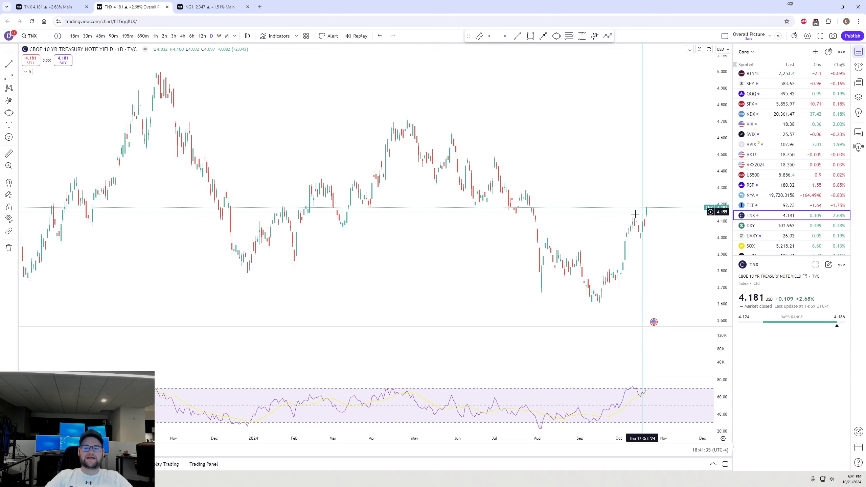
left_click(542, 36)
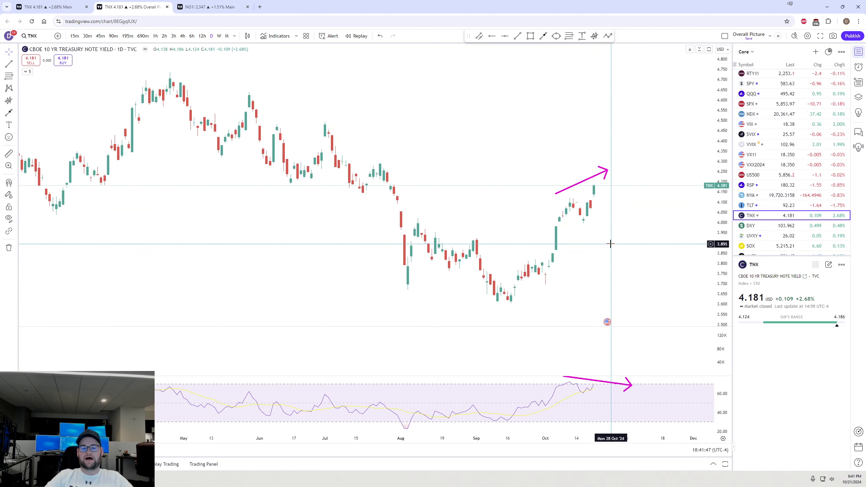
mouse_move(599, 262)
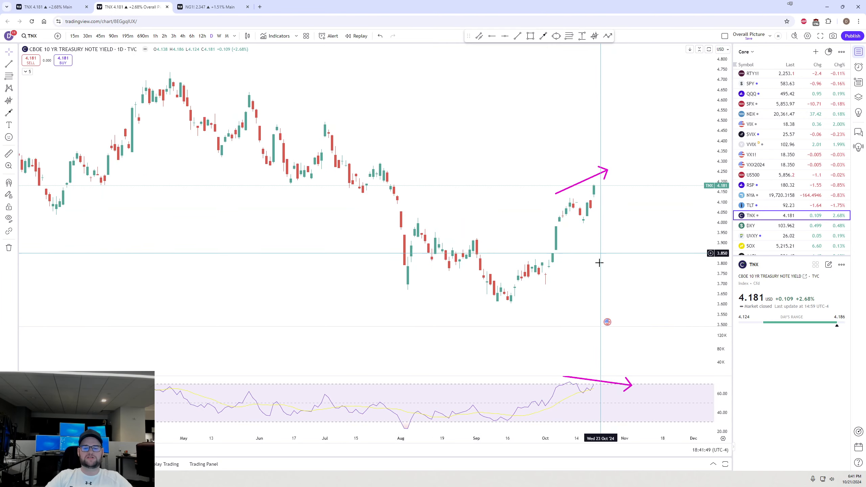
mouse_move(571, 211)
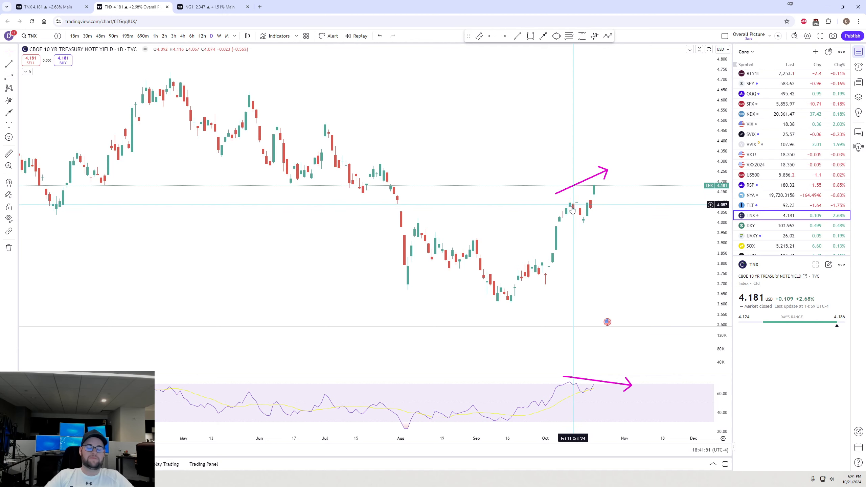
mouse_move(596, 196)
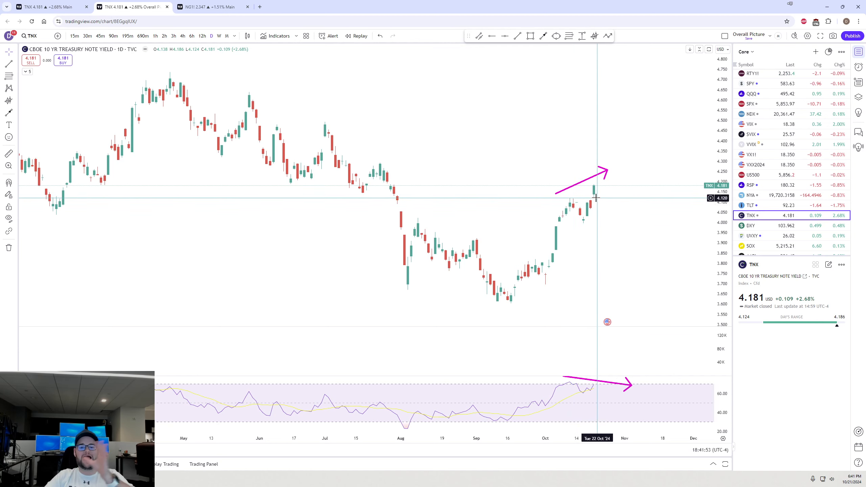
mouse_move(566, 381)
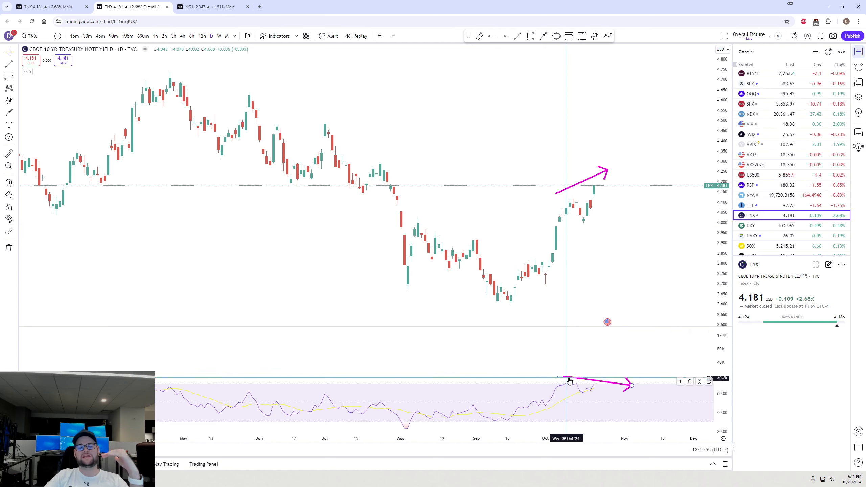
mouse_move(569, 381)
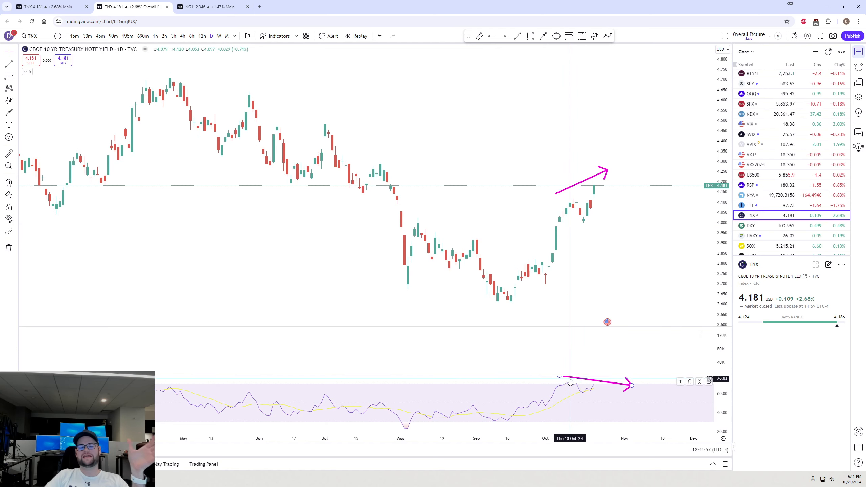
mouse_move(668, 259)
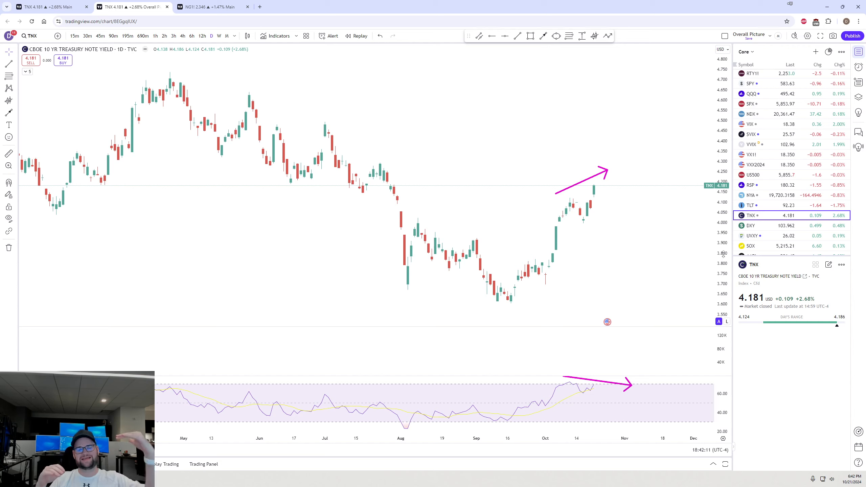
mouse_move(598, 188)
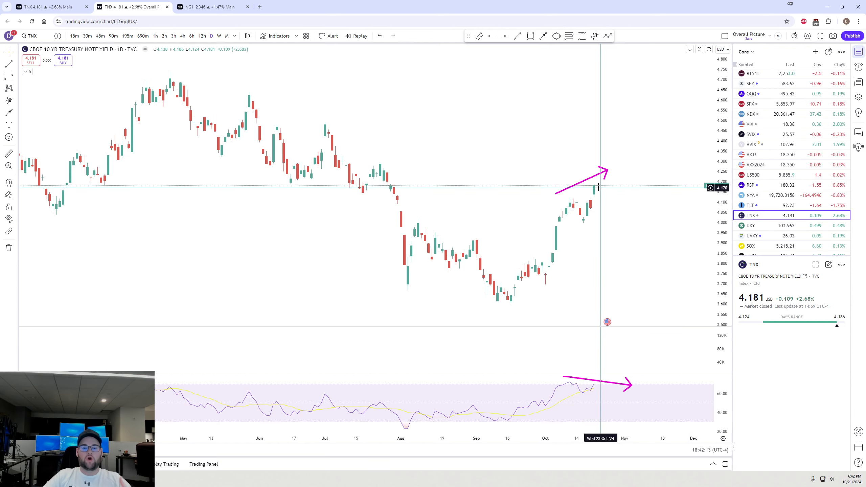
mouse_move(590, 170)
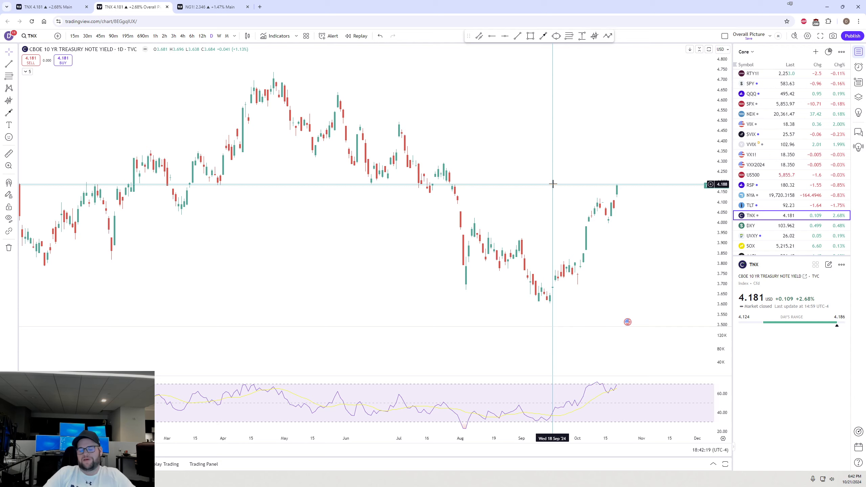
mouse_move(718, 173)
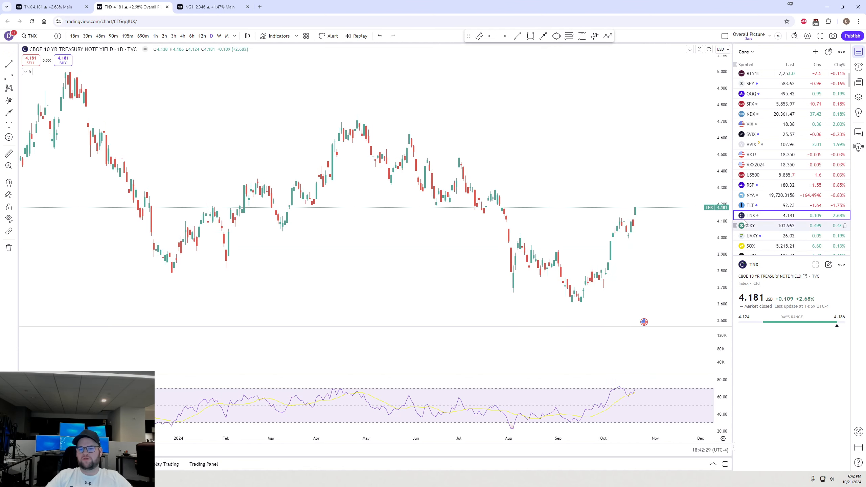
View the TLT bond ETF chart, then go back to the TNX yield chart
left_click(750, 205)
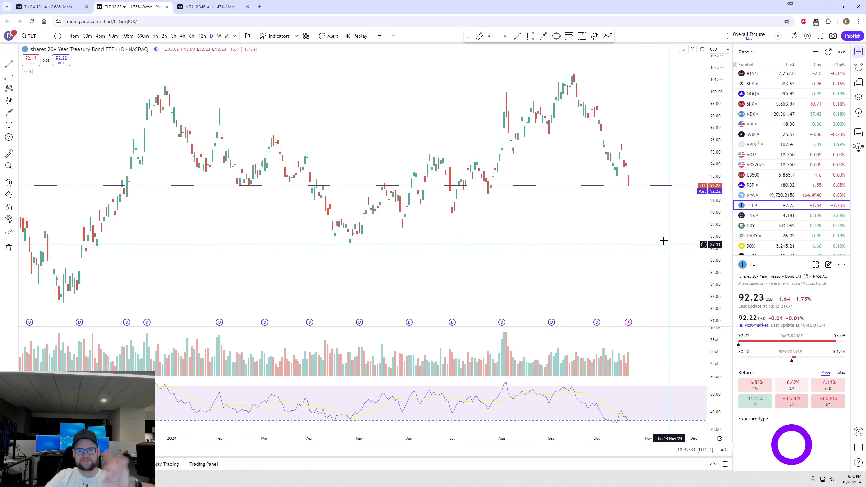
mouse_move(590, 181)
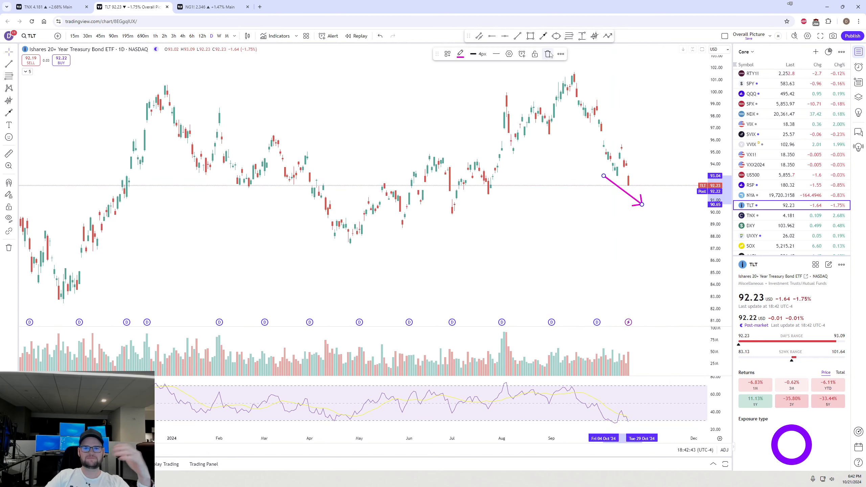
left_click(749, 215)
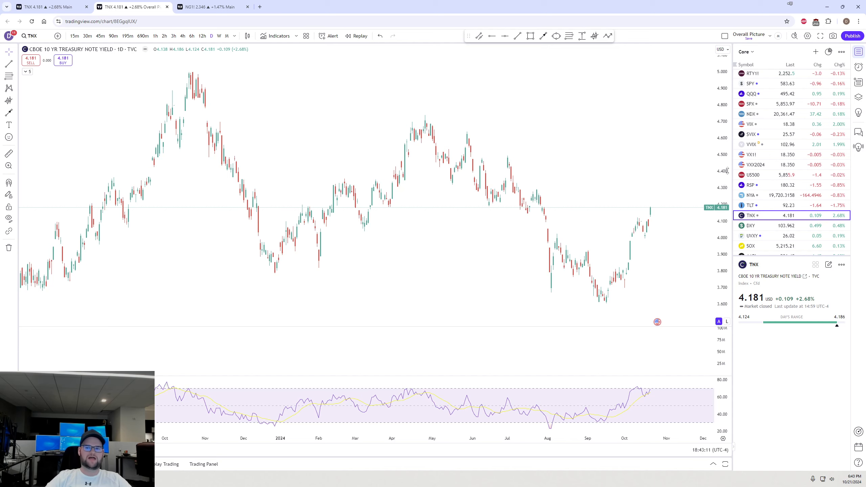
Load the ES1! daily chart from the top of the watchlist
left_click(750, 76)
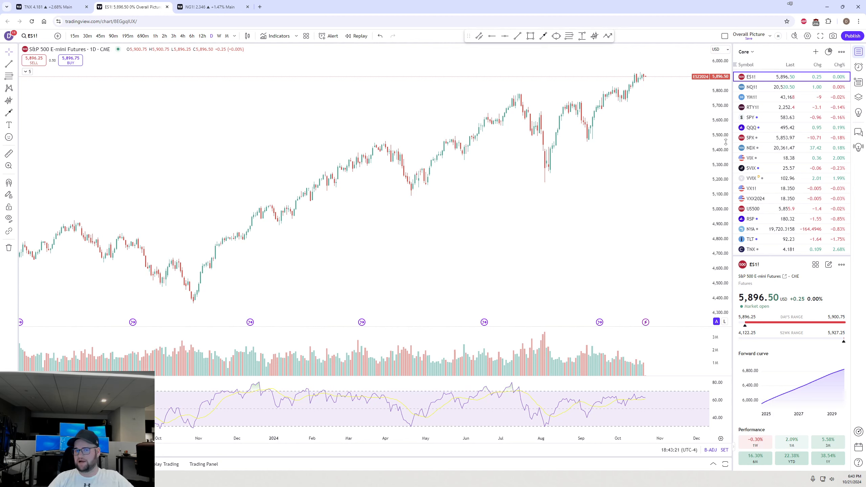
Glance at NQ1!, return to ES1! and show it on a 2-hour interval
left_click(751, 87)
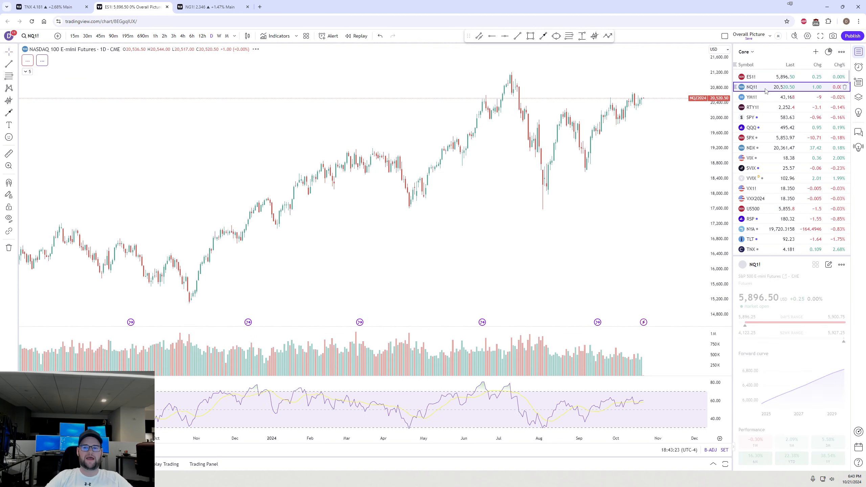
left_click(750, 77)
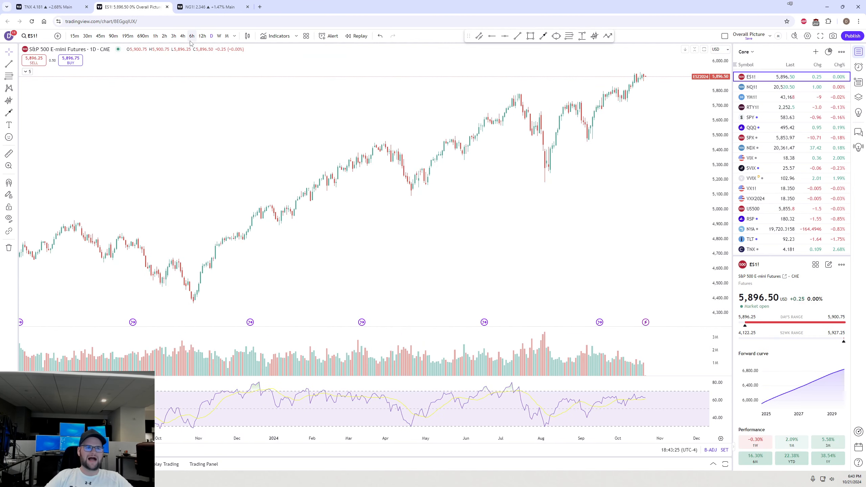
left_click(163, 35)
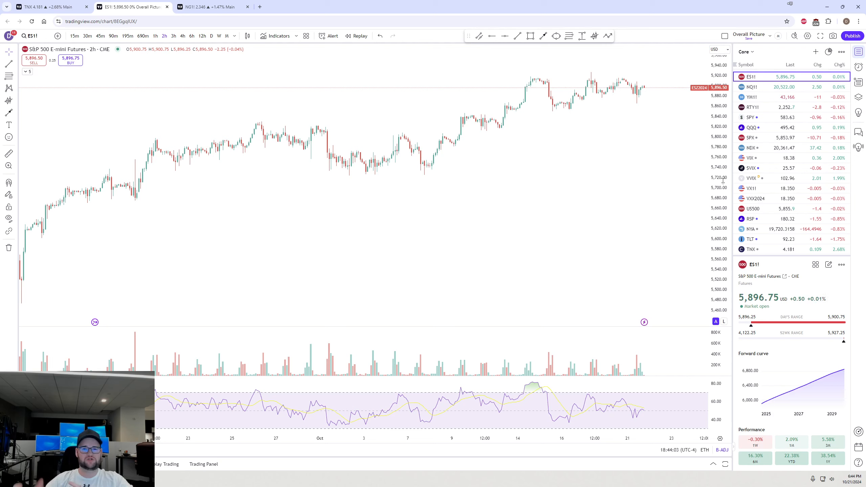
mouse_move(248, 97)
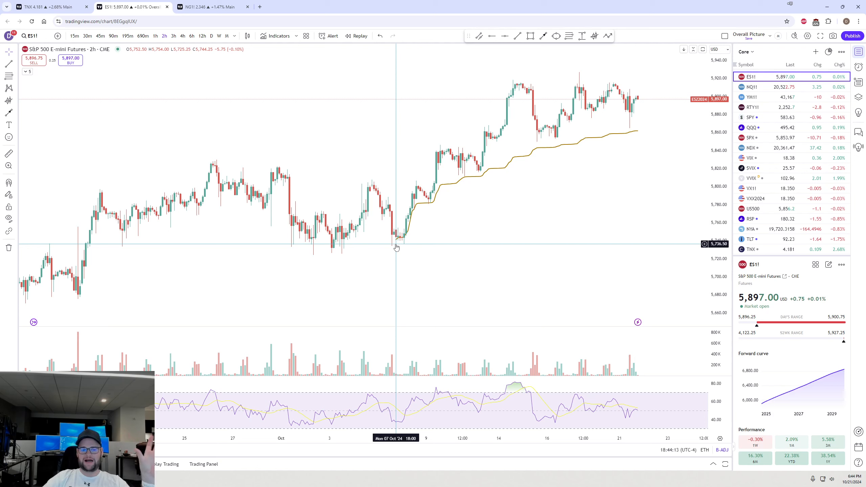
mouse_move(395, 254)
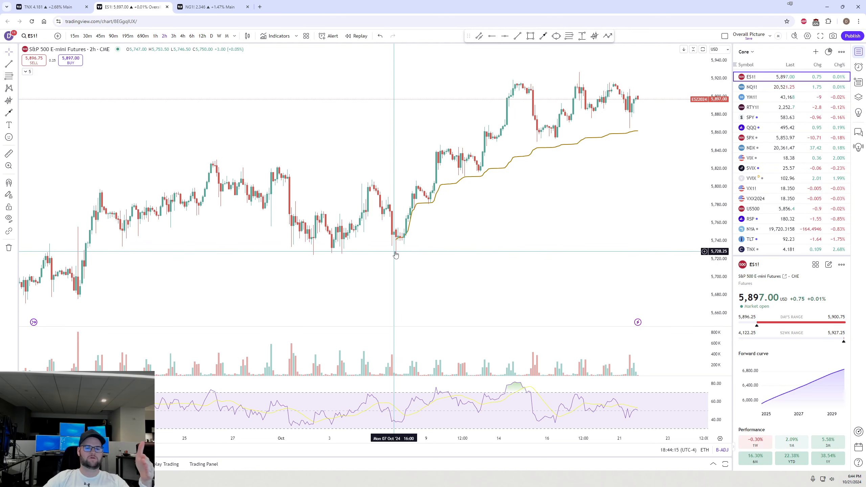
mouse_move(482, 48)
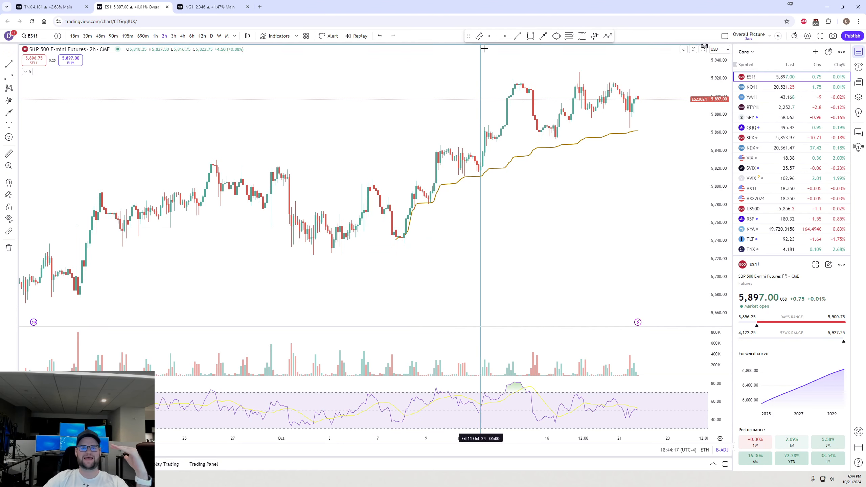
mouse_move(228, 253)
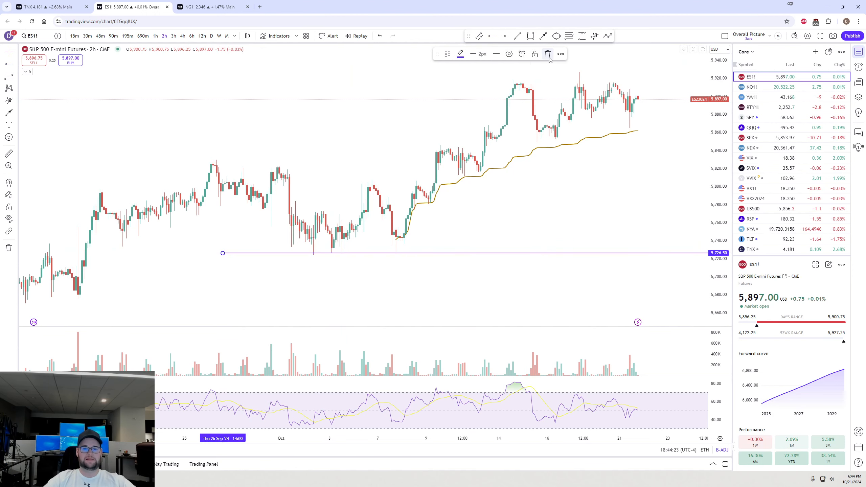
Switch the ES futures chart to 4-hour candles
left_click(182, 36)
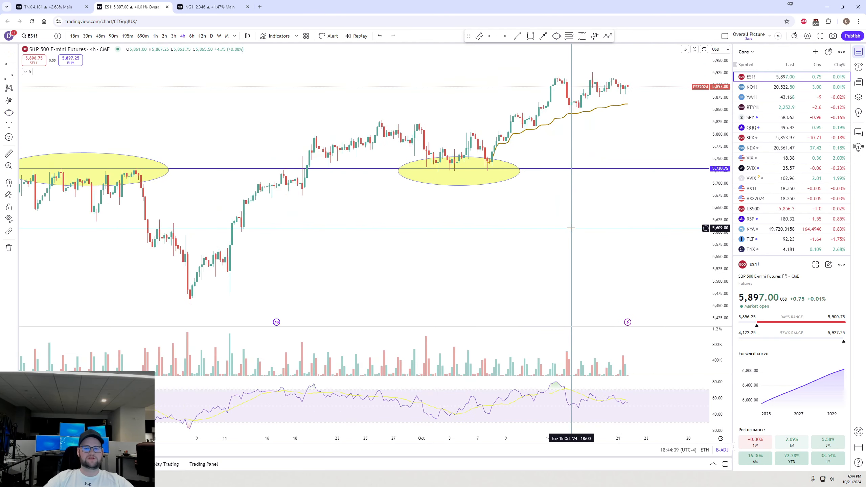
mouse_move(489, 161)
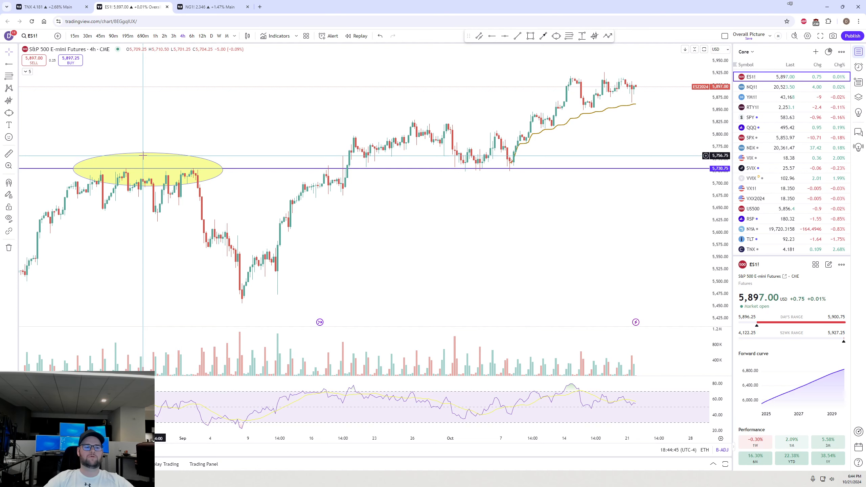
Delete the yellow ellipse and horizontal line, then show ES on 1-hour candles
left_click(147, 170)
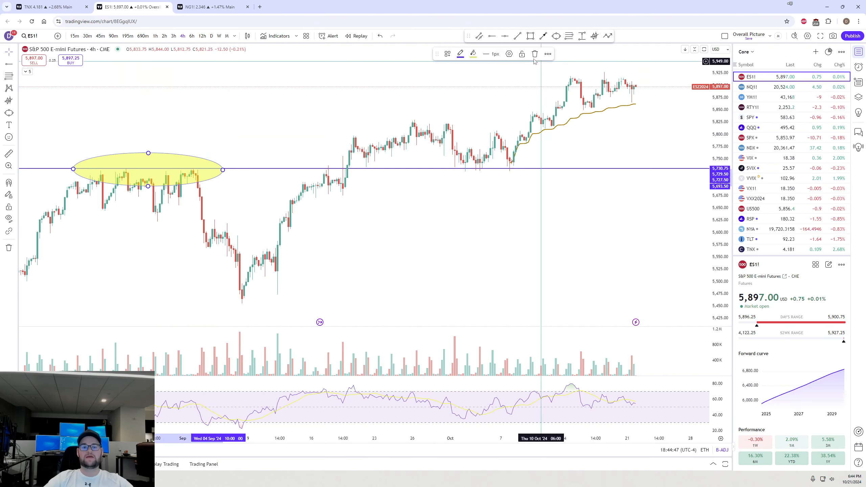
left_click(534, 53)
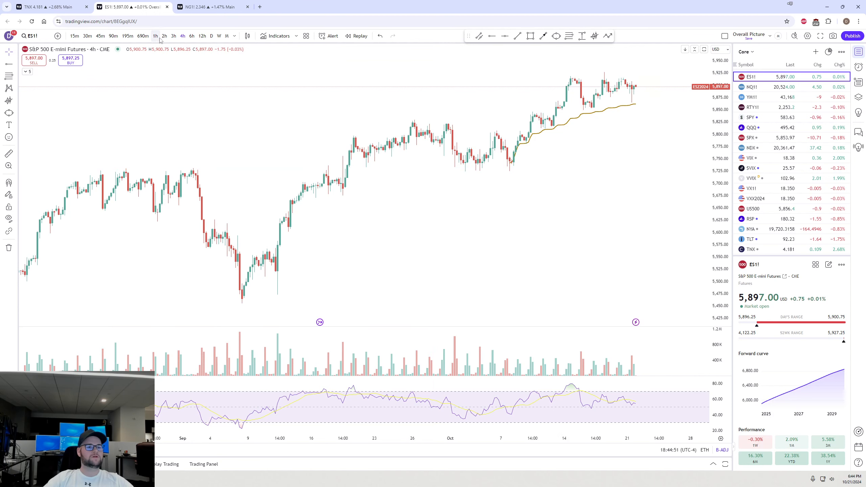
left_click(155, 35)
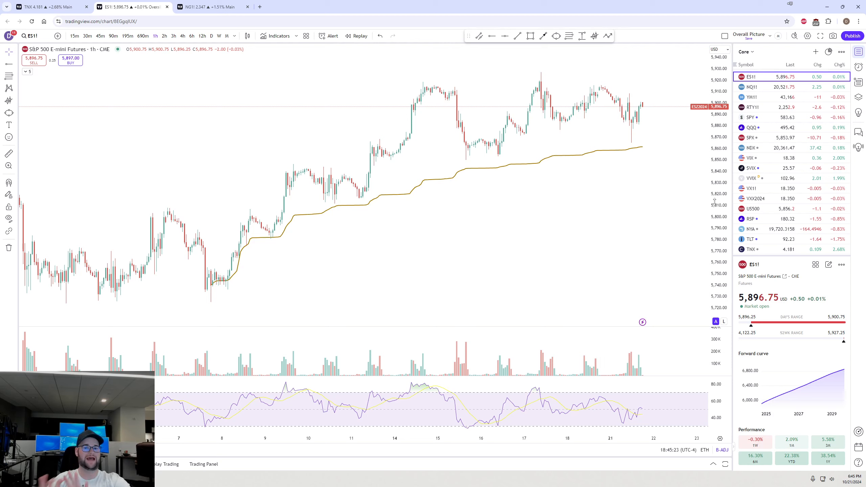
mouse_move(632, 148)
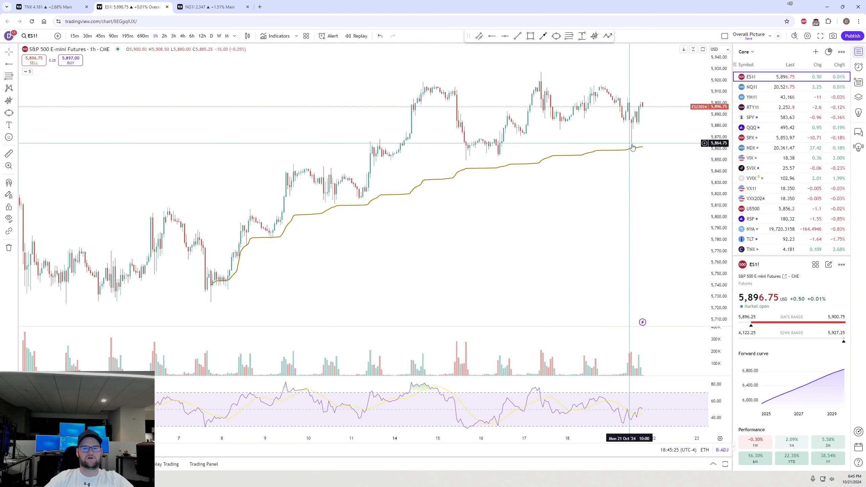
mouse_move(642, 184)
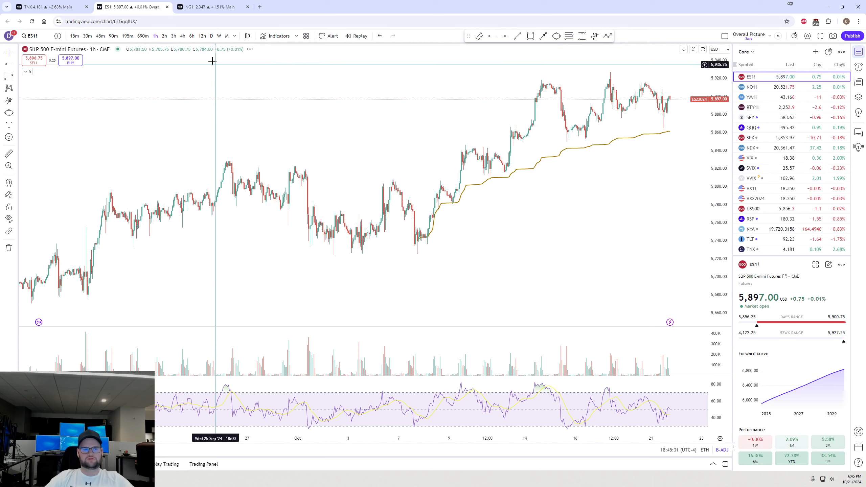
Draw a rising support trend line from the September low on 4-hour candles, then review it on 1-hour
left_click(163, 36)
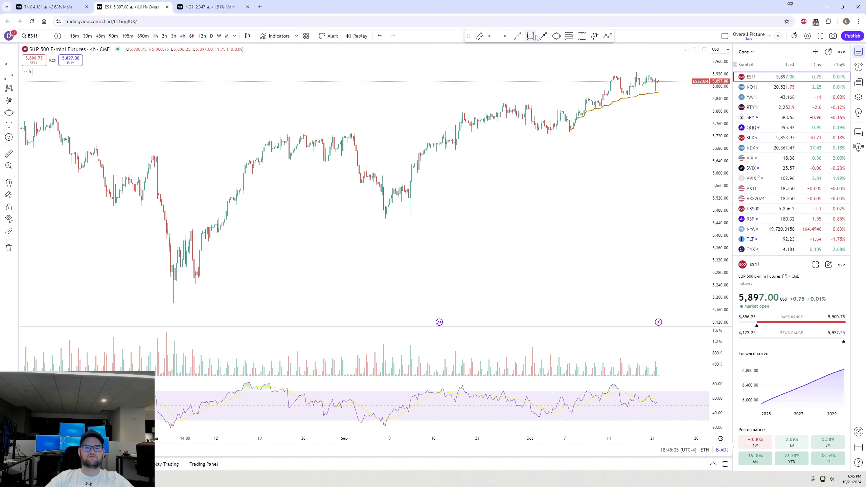
left_click(530, 35)
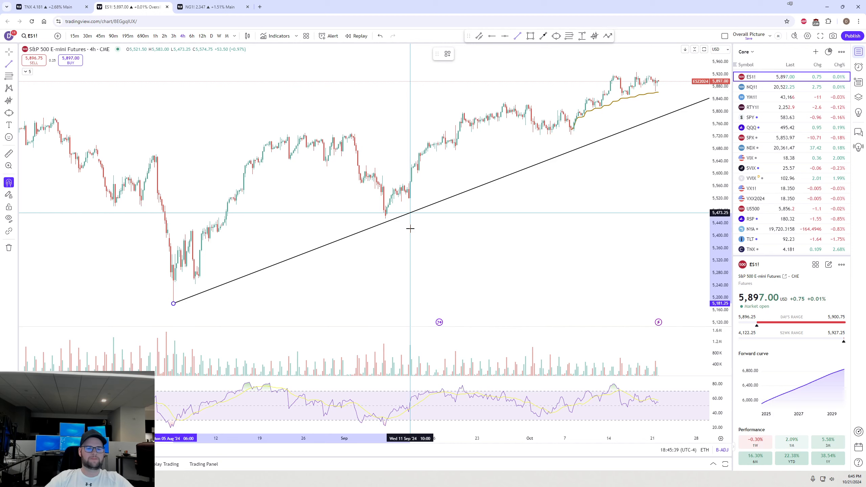
mouse_move(293, 269)
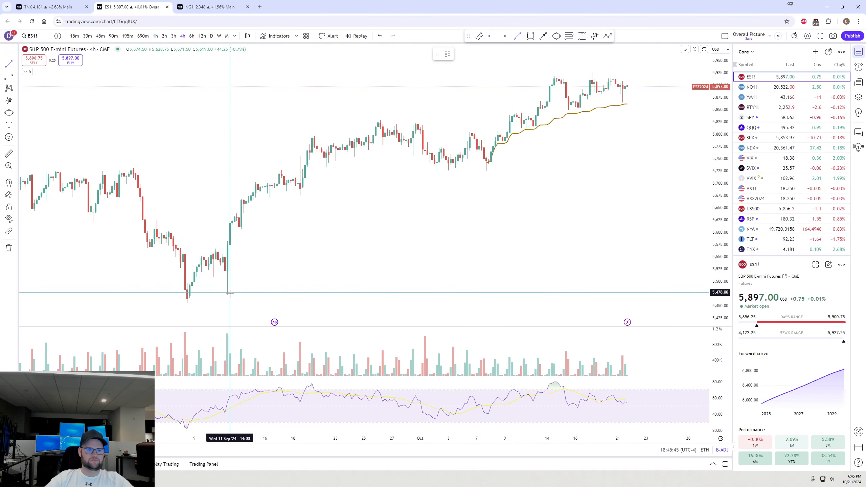
mouse_move(228, 304)
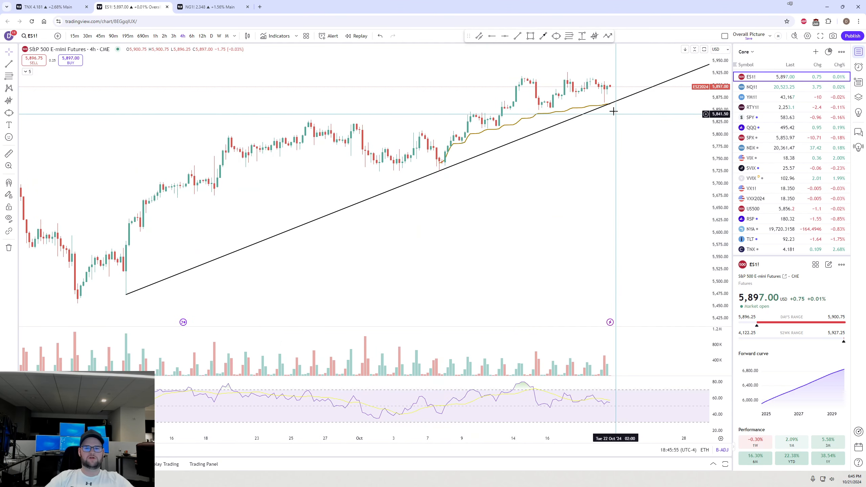
left_click(155, 36)
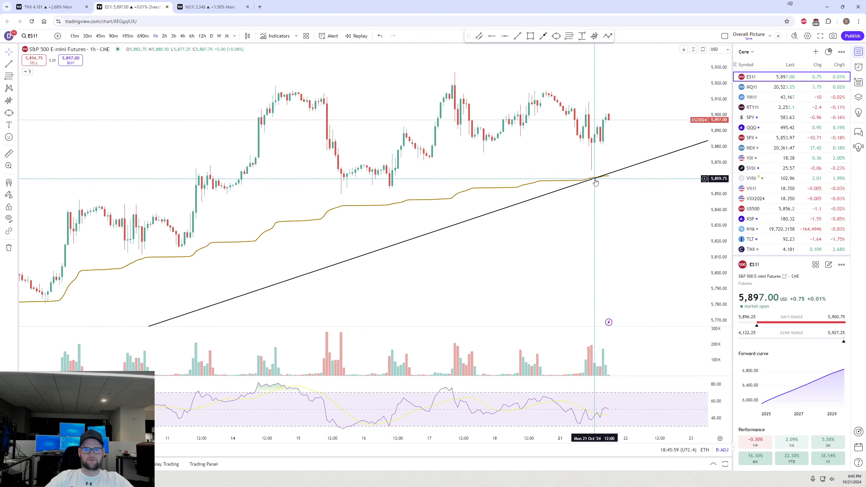
mouse_move(624, 215)
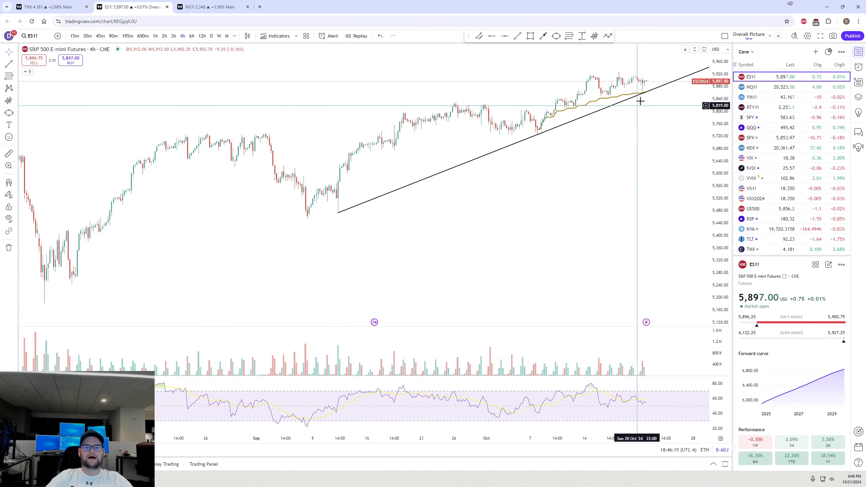
mouse_move(459, 171)
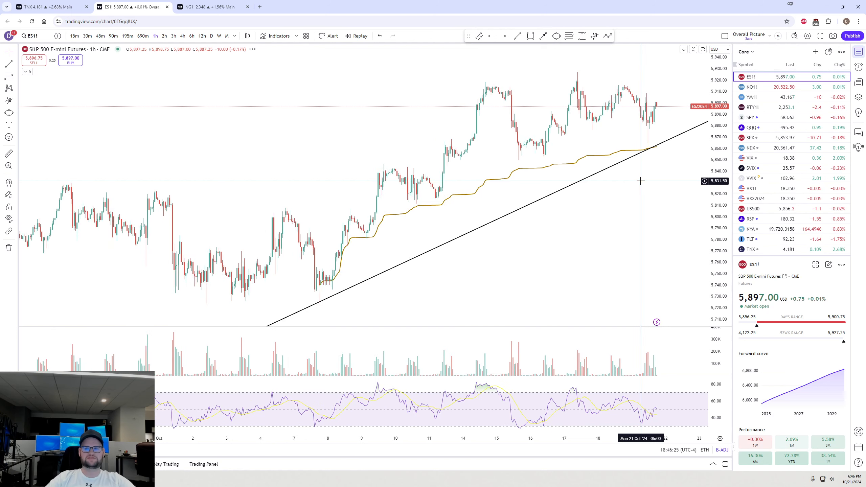
mouse_move(662, 192)
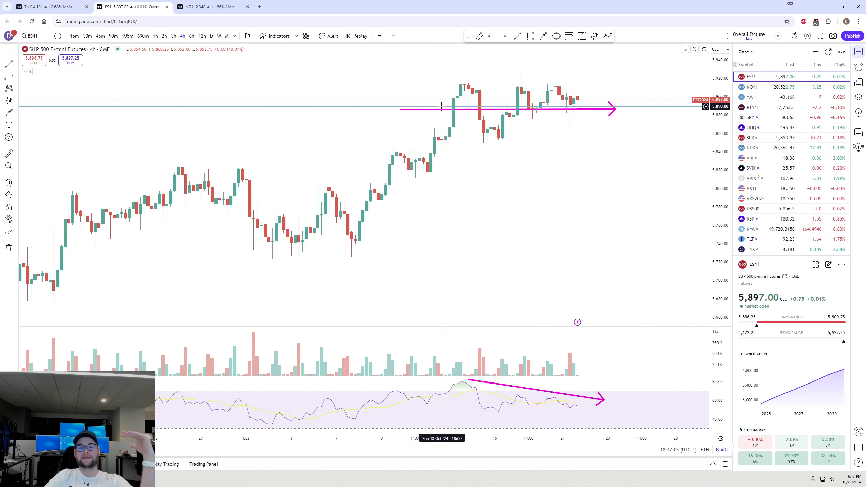
mouse_move(597, 192)
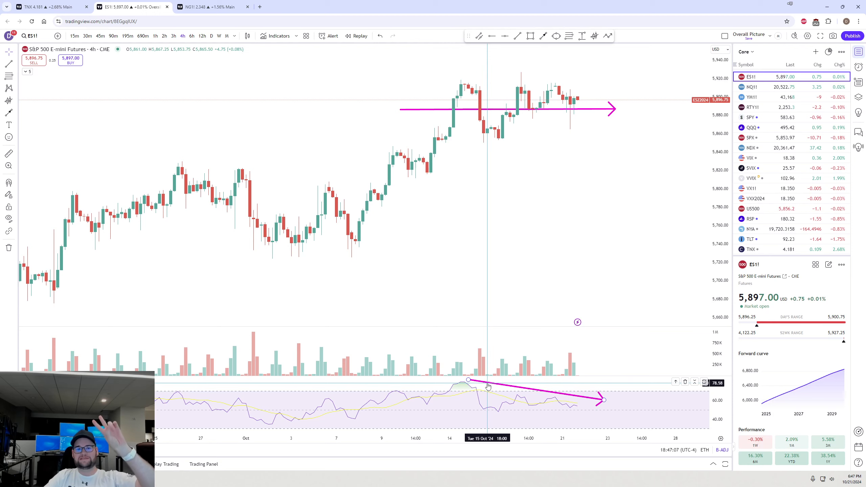
mouse_move(428, 281)
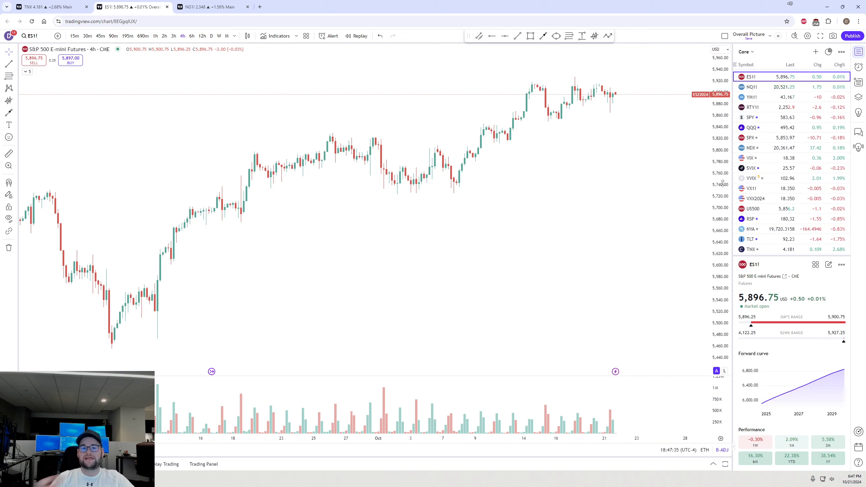
mouse_move(626, 169)
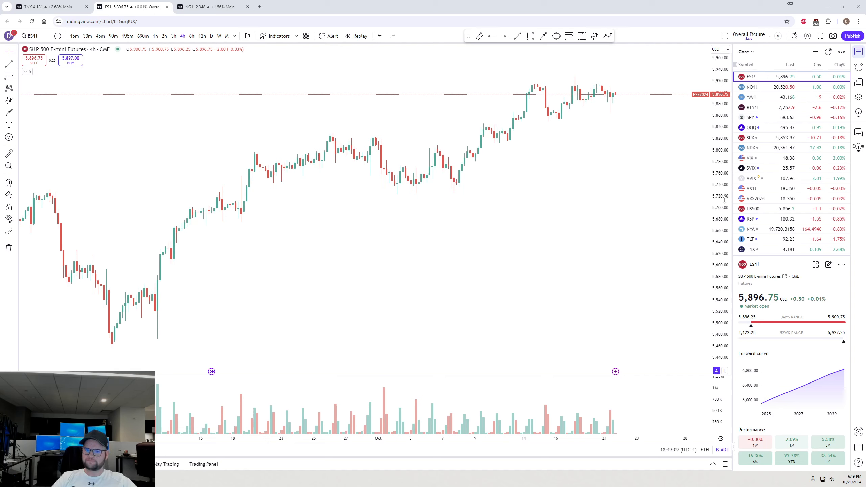
mouse_move(601, 125)
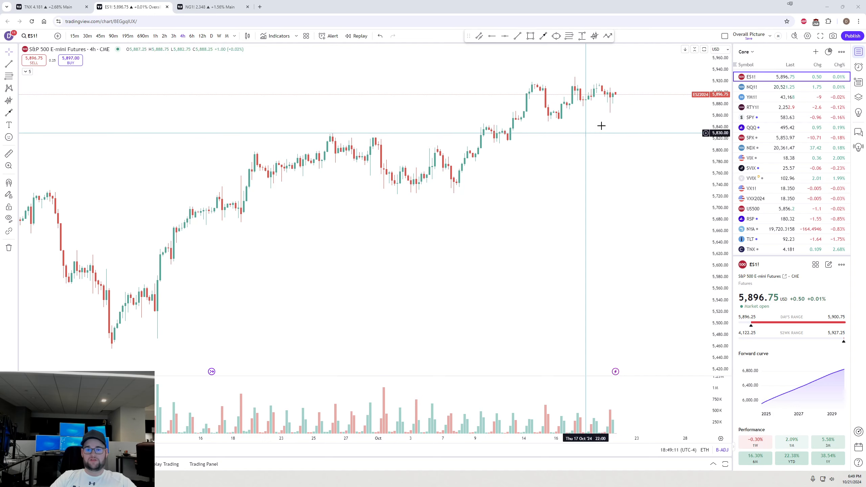
left_click(751, 87)
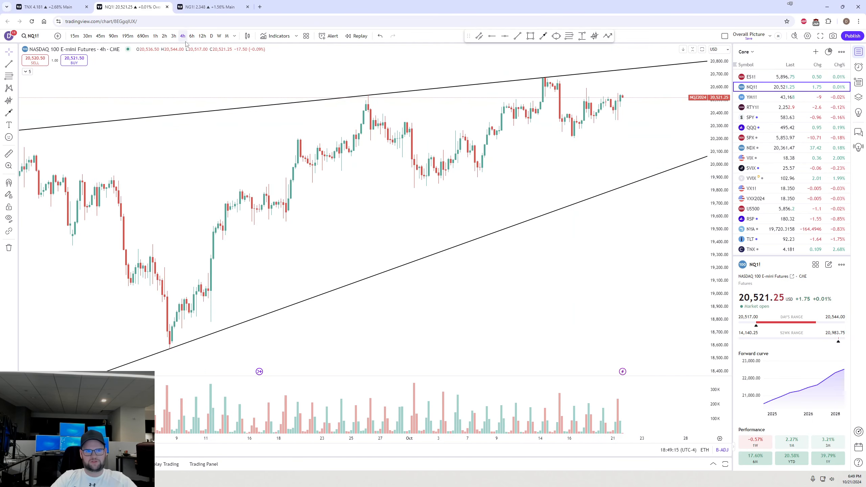
Switch the NQ futures chart with its rising wedge lines to 6-hour candles
left_click(192, 35)
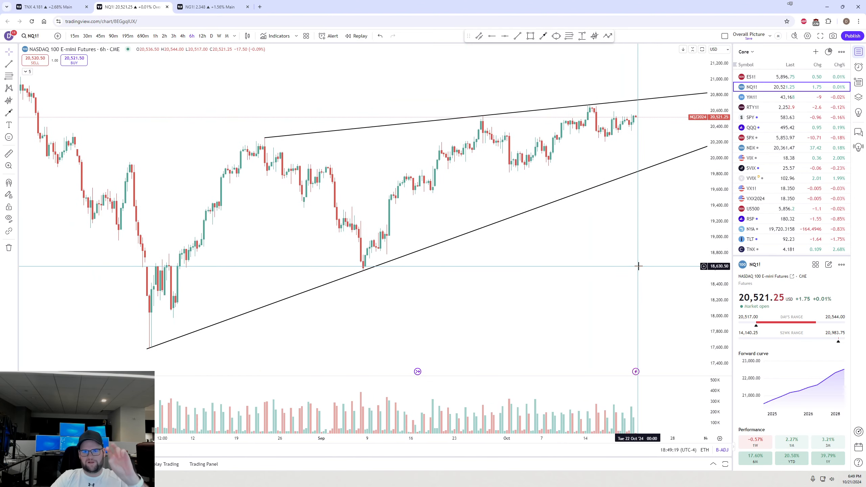
mouse_move(640, 142)
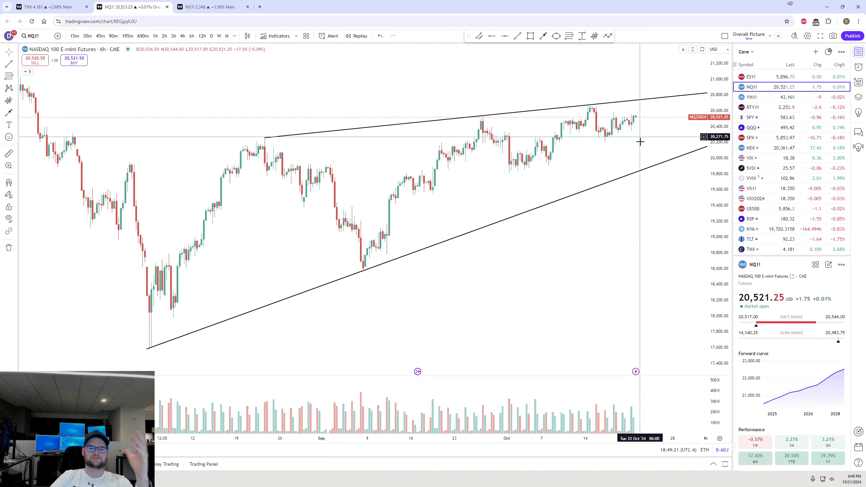
mouse_move(636, 120)
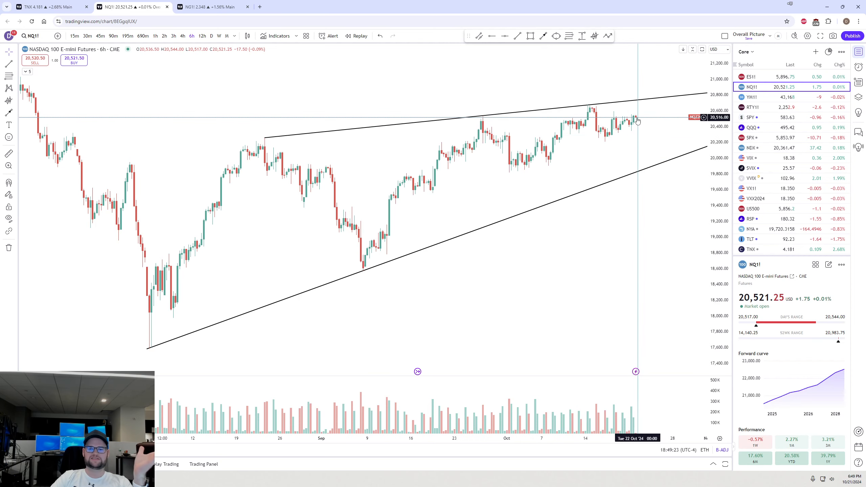
mouse_move(472, 117)
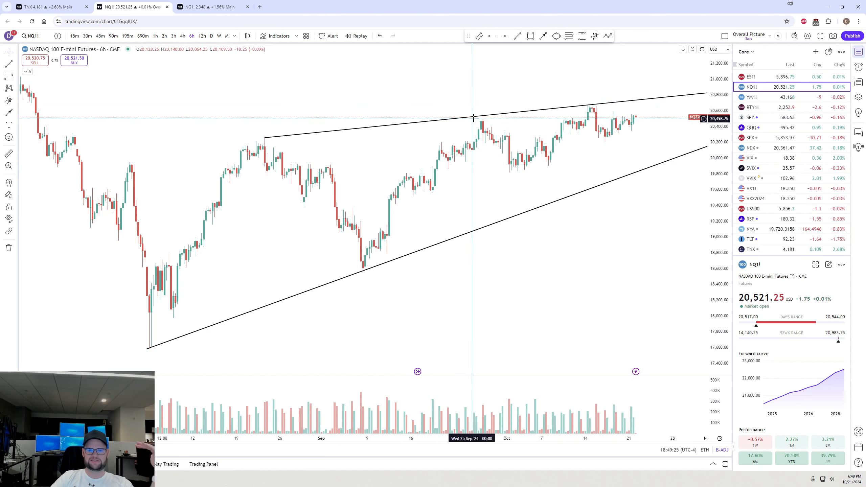
mouse_move(264, 144)
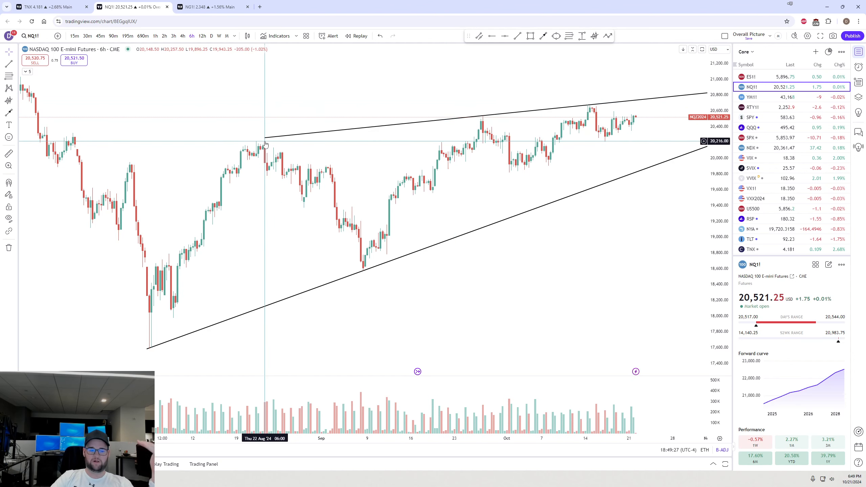
mouse_move(496, 121)
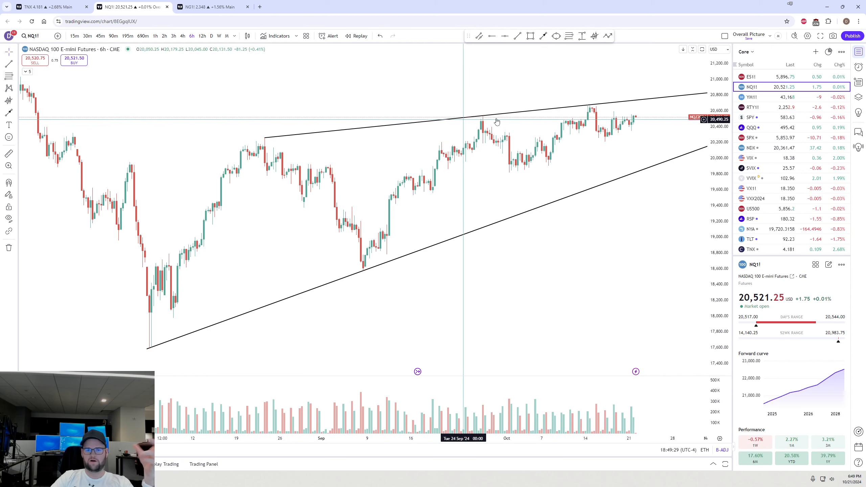
mouse_move(645, 167)
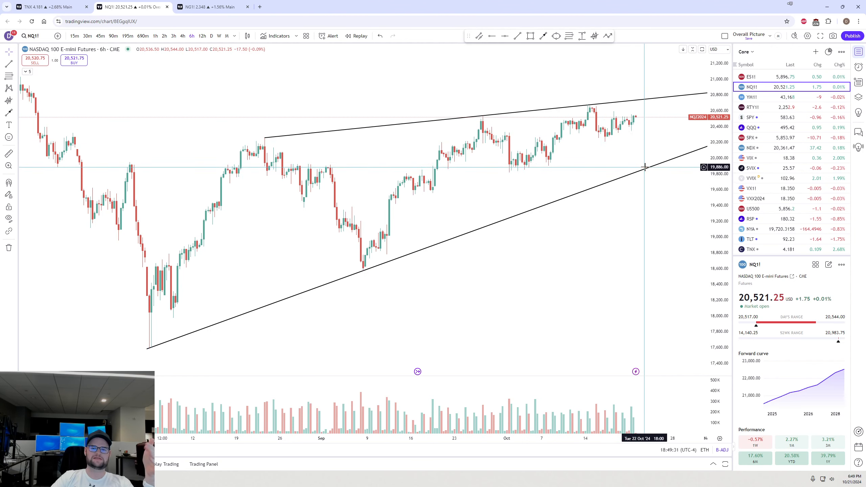
mouse_move(152, 347)
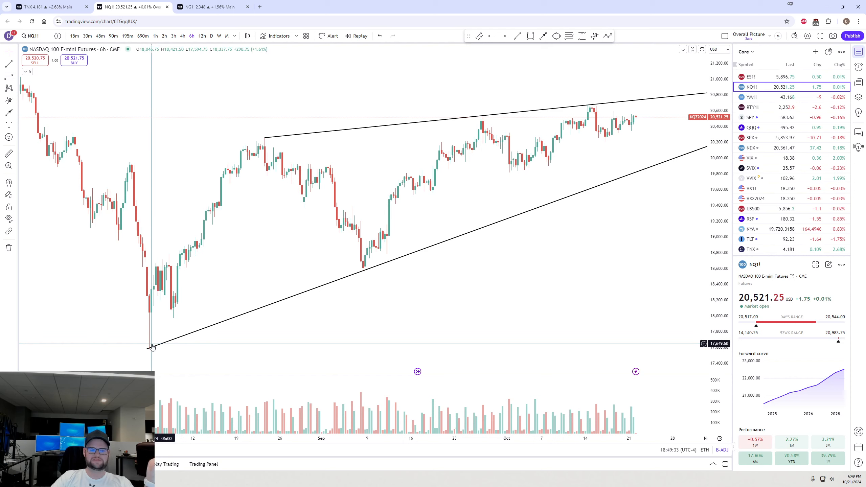
mouse_move(654, 160)
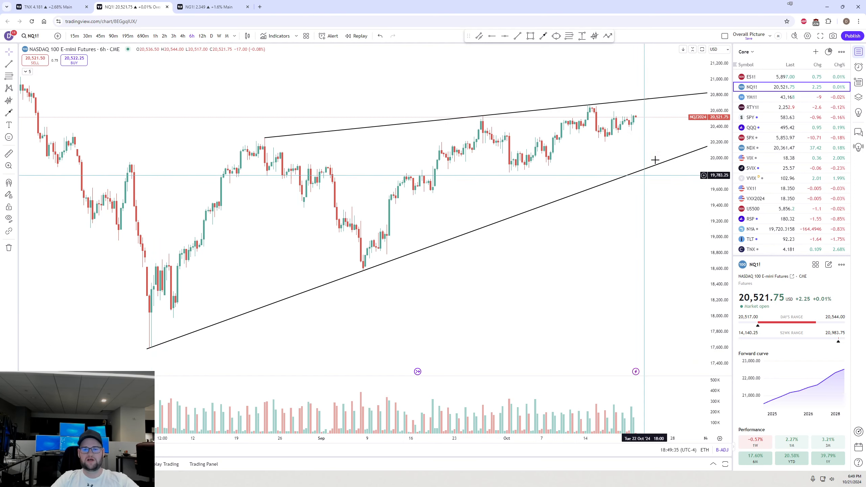